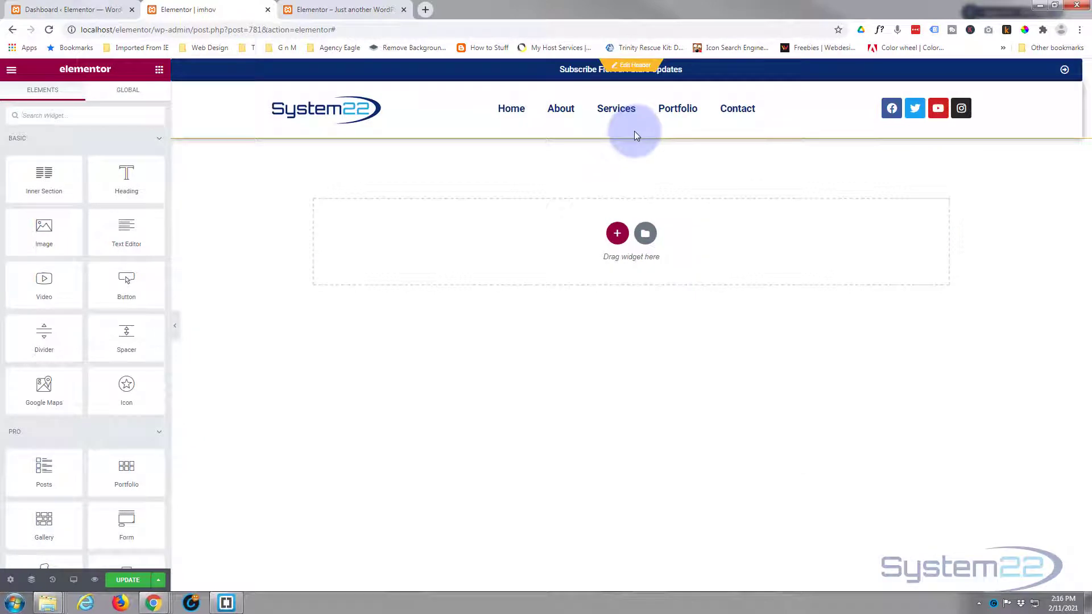
pyautogui.moveTo(526, 227)
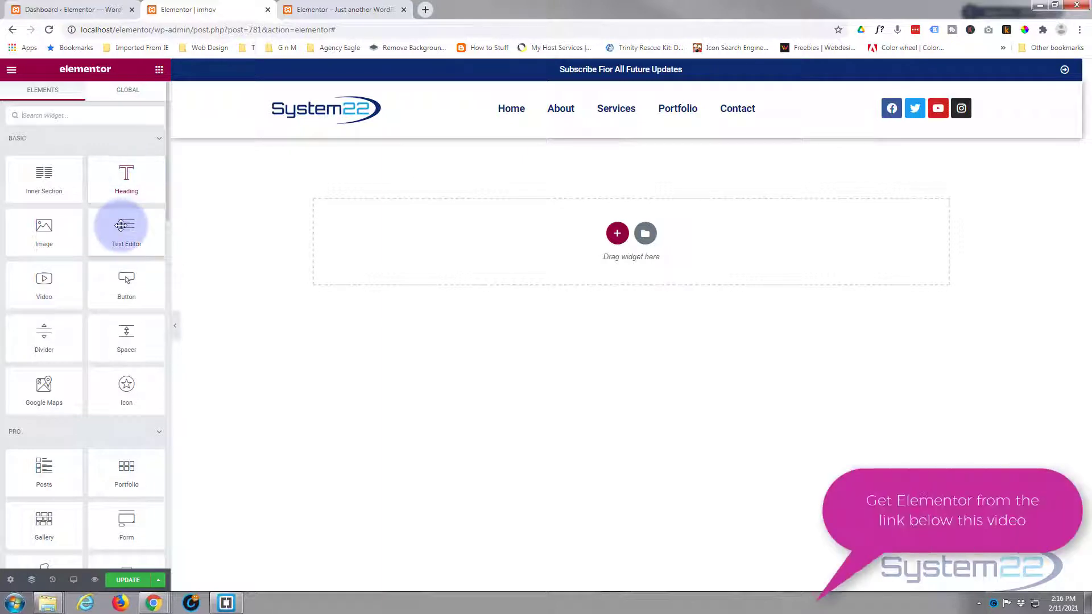
# Add a Text Editor widget and make its 'My Great Title' line a Heading 2.
pyautogui.moveTo(126, 229); pyautogui.dragTo(659, 258)
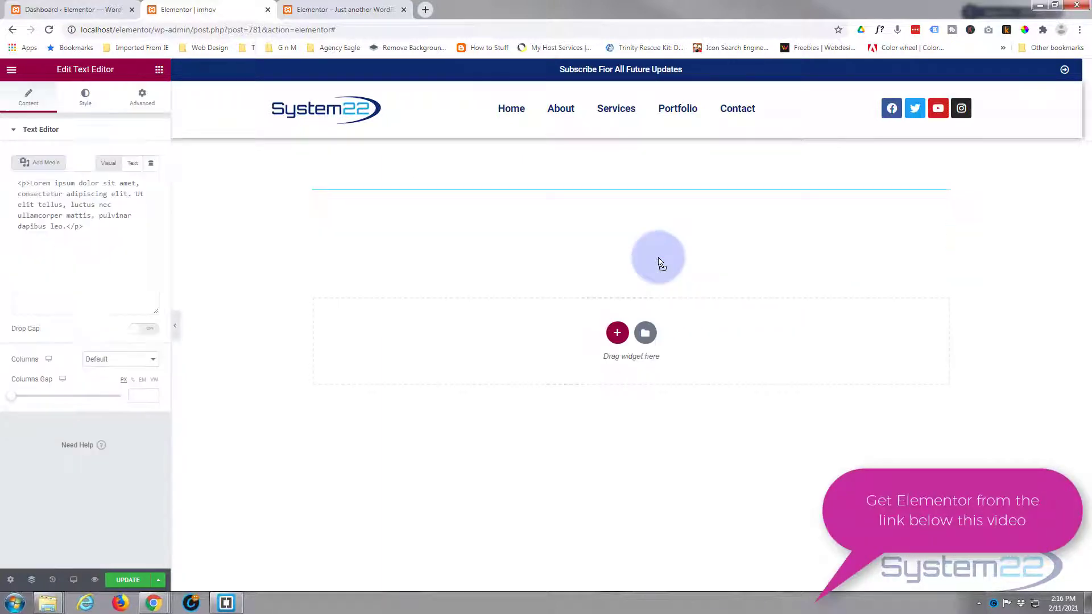
pyautogui.click(108, 163)
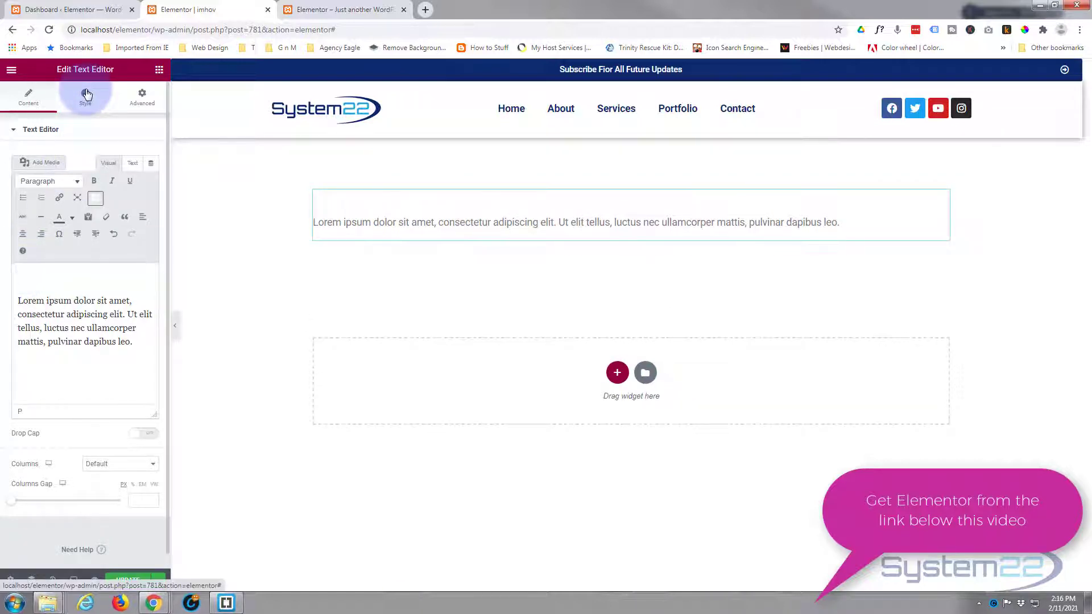
pyautogui.write('My Great')
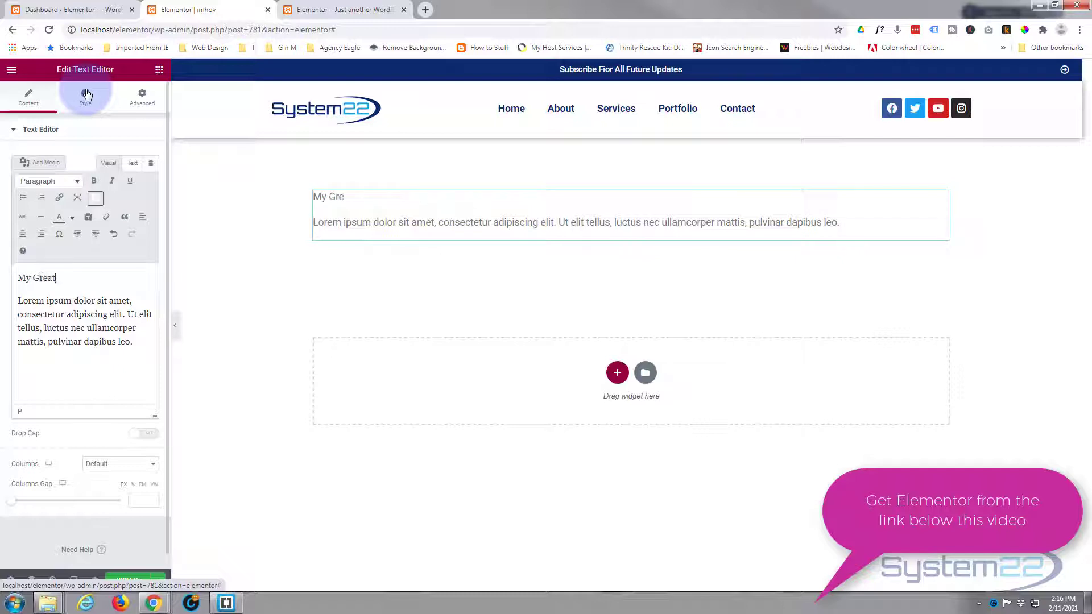
pyautogui.write('Title')
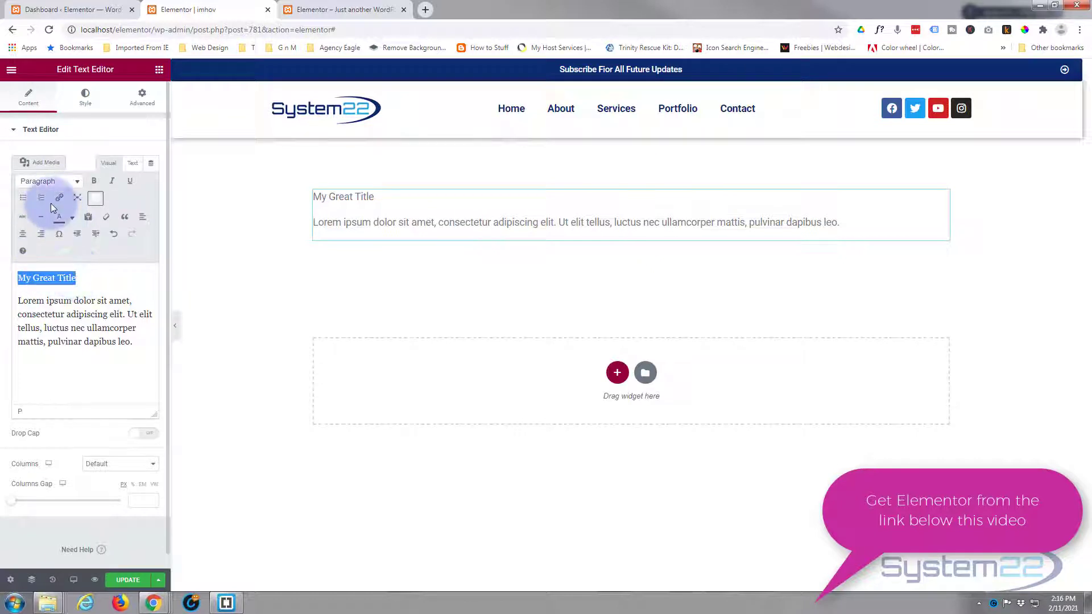
pyautogui.click(49, 181)
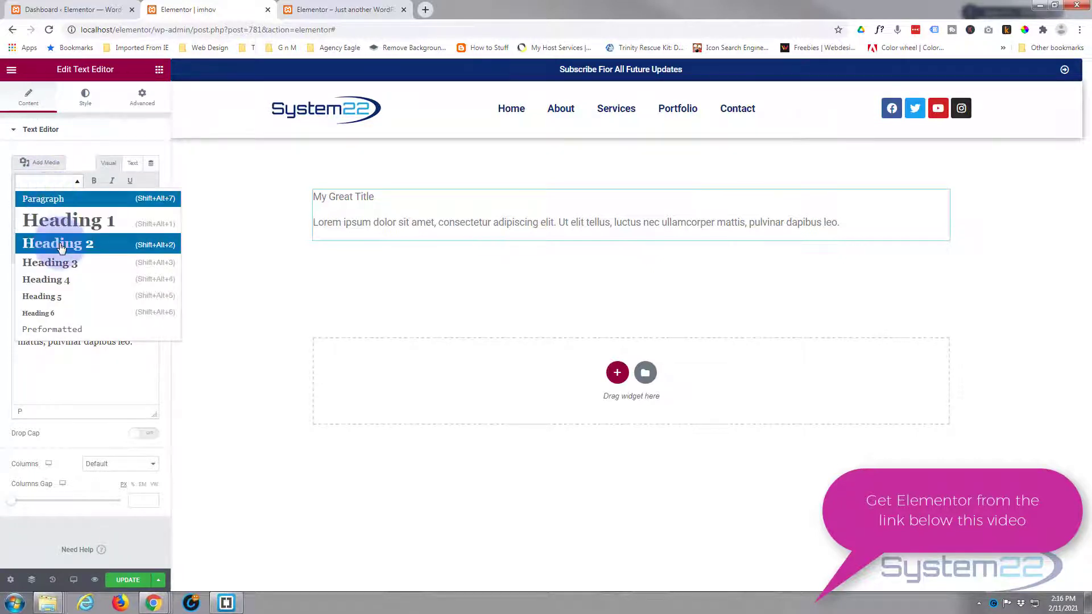
pyautogui.click(58, 243)
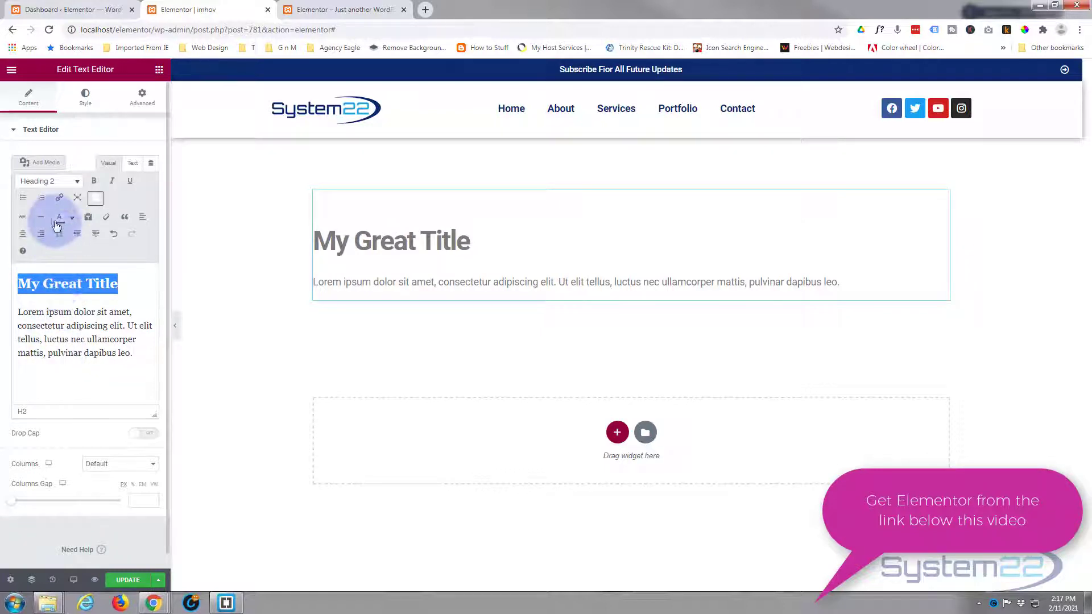
# Colour the title red and centre-align the text block.
pyautogui.click(59, 217)
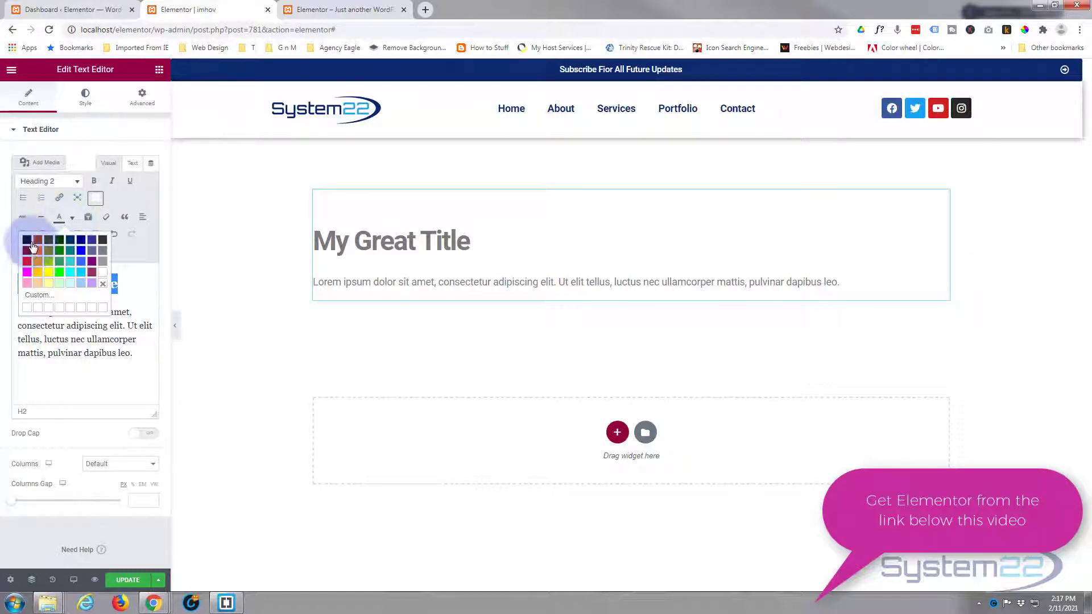
pyautogui.click(27, 262)
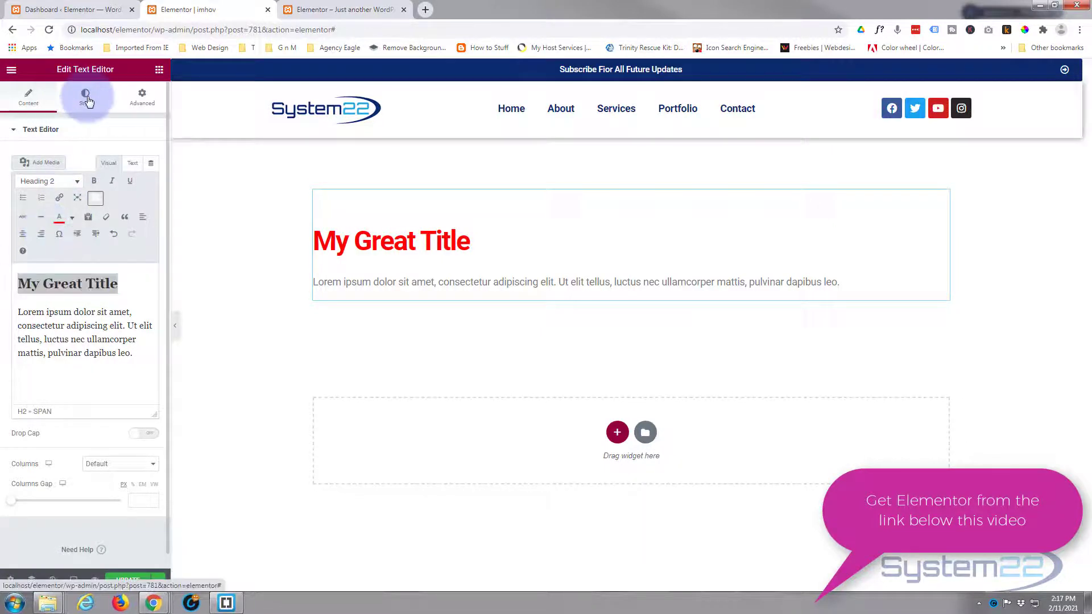
pyautogui.click(85, 96)
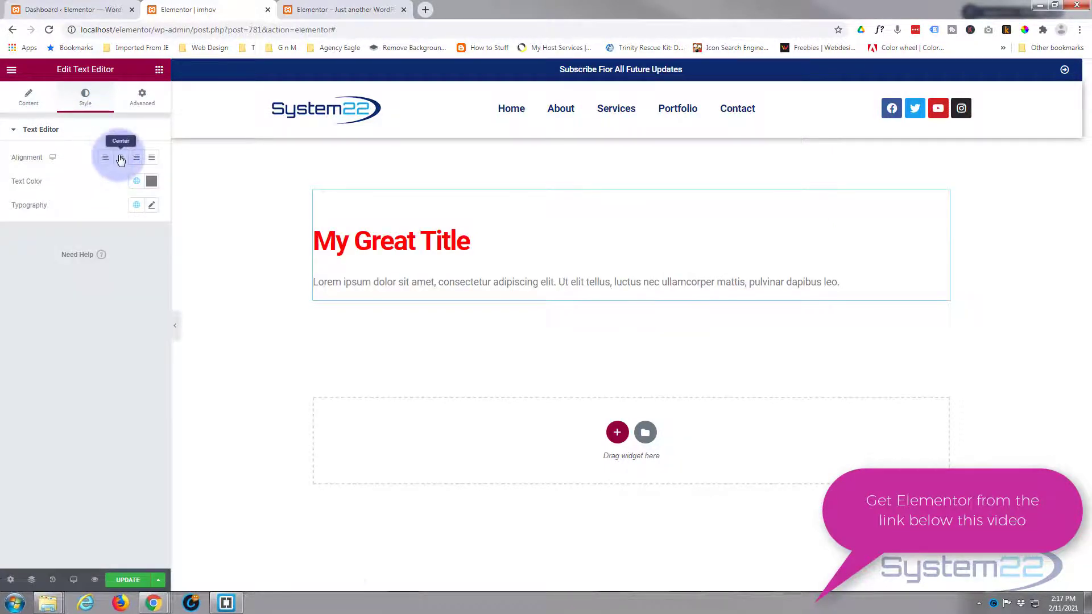
pyautogui.click(120, 157)
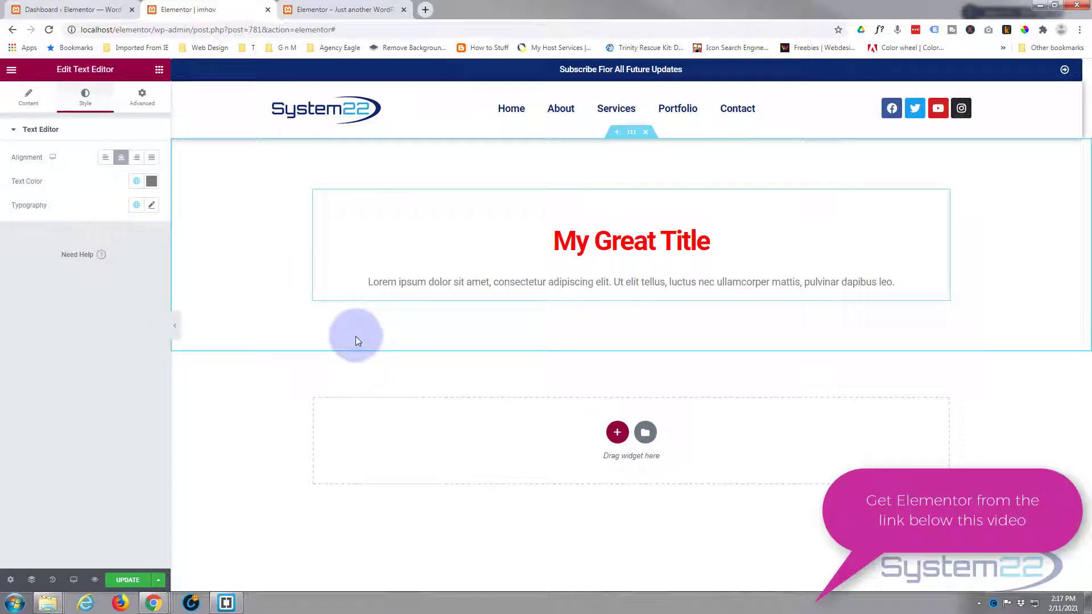
pyautogui.moveTo(631, 133)
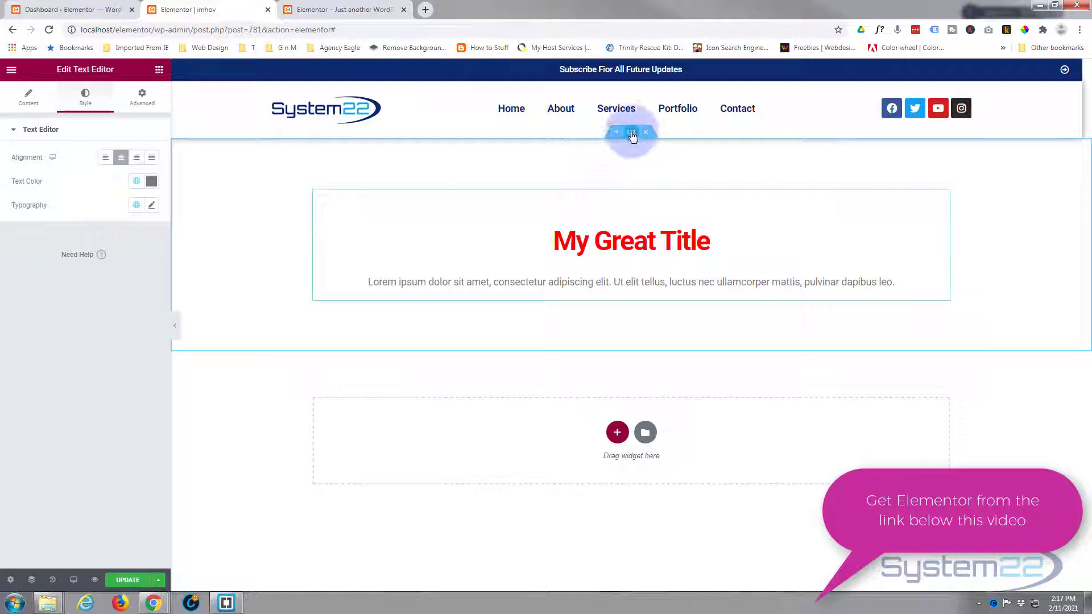
# Select the title section and set its Style background type to Video.
pyautogui.click(630, 132)
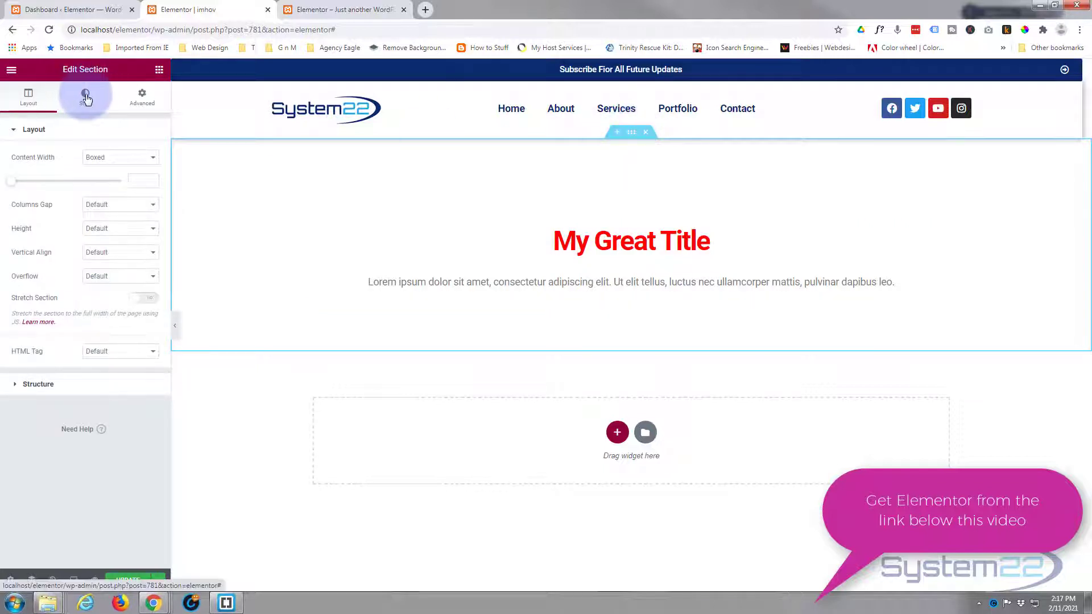
pyautogui.click(85, 97)
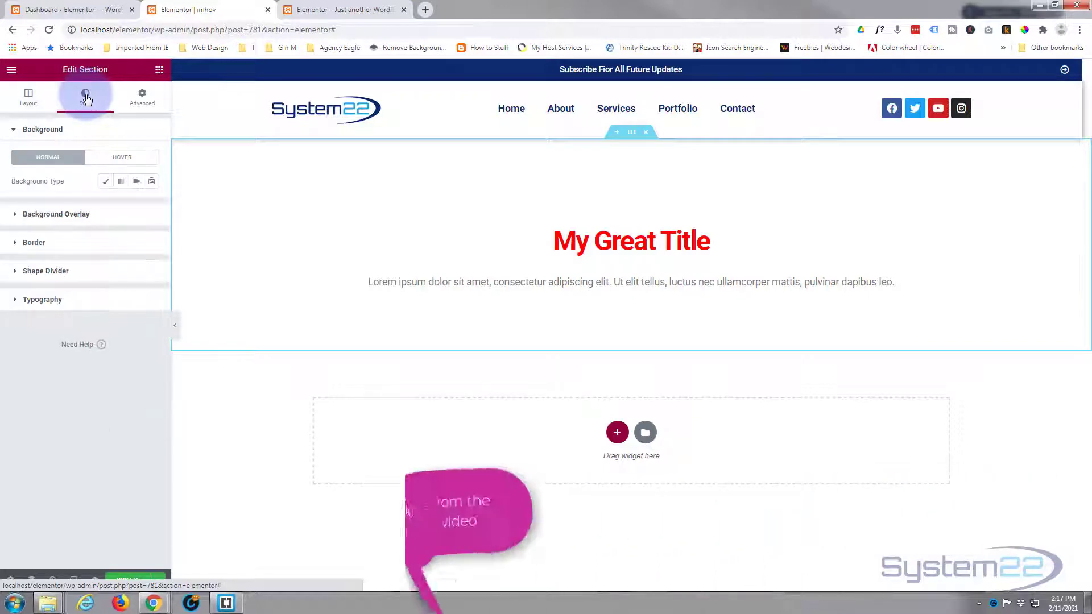
pyautogui.click(85, 96)
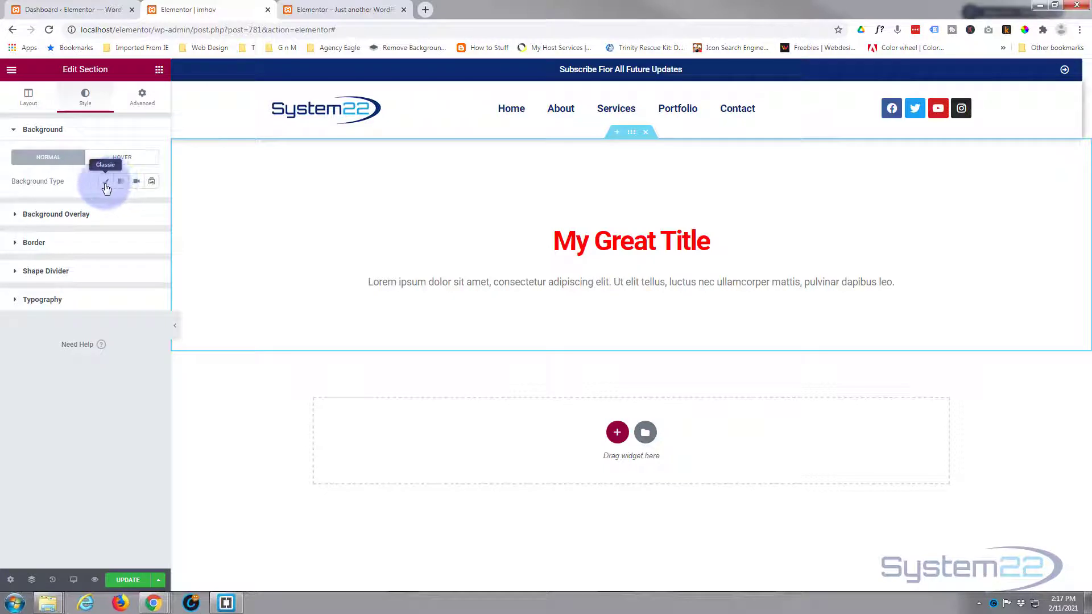
pyautogui.moveTo(119, 180)
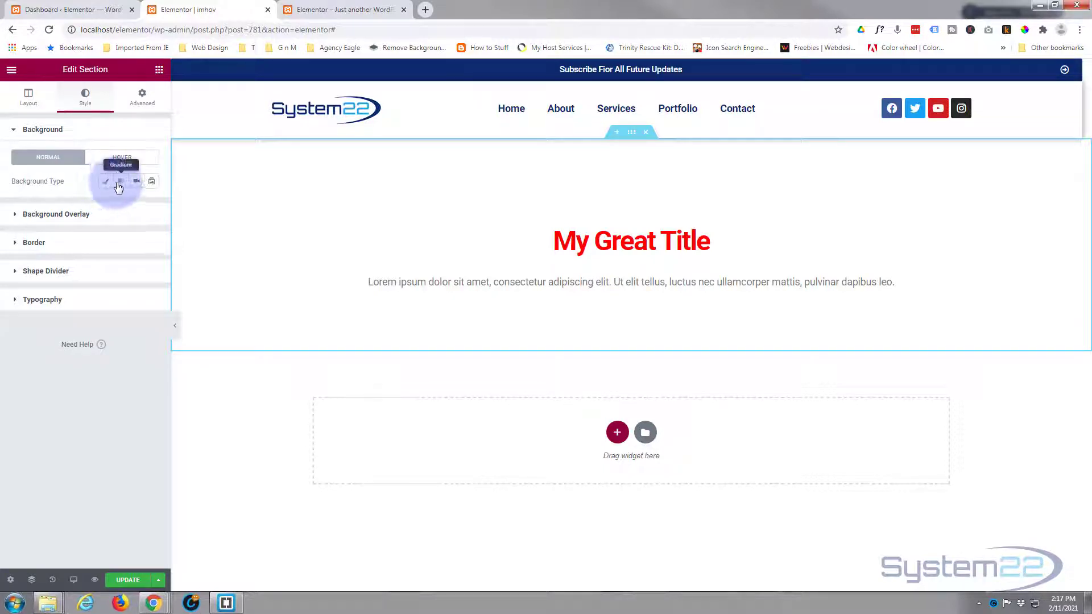
pyautogui.moveTo(138, 182)
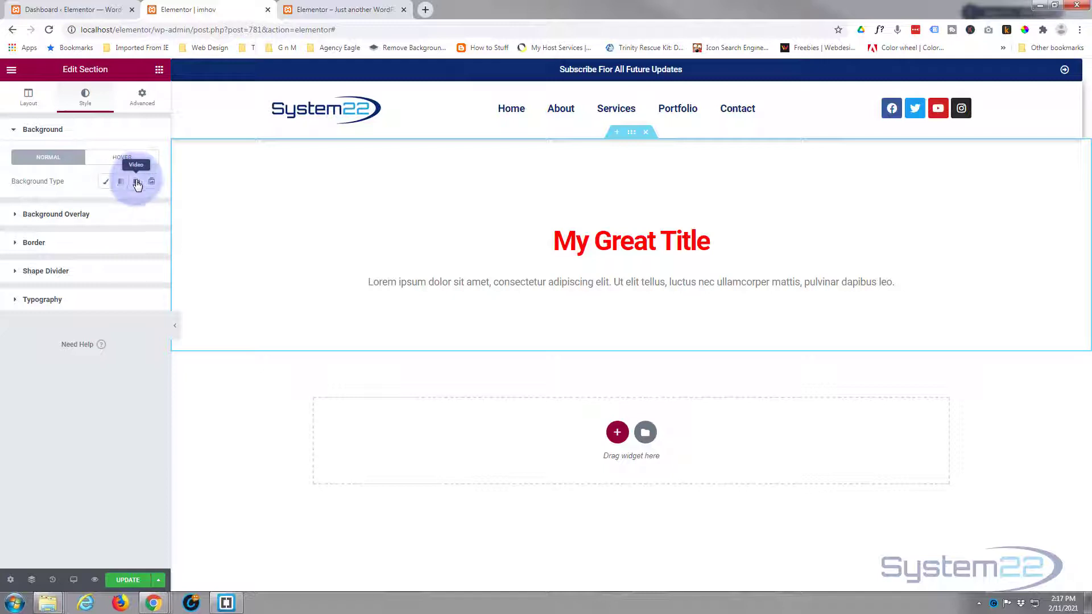
pyautogui.click(135, 182)
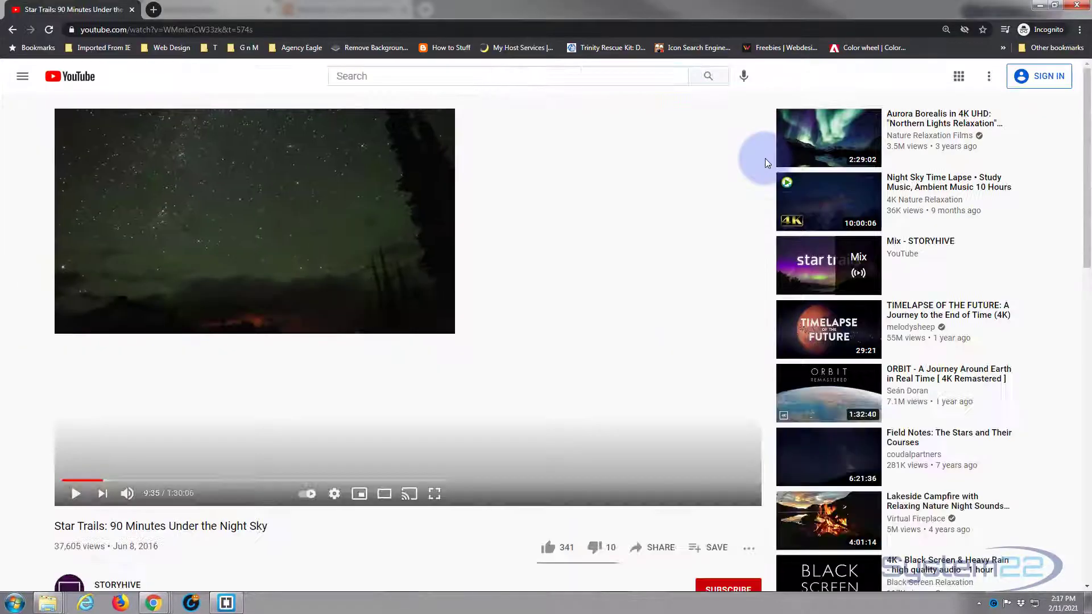
# Copy the youtu.be share link of the Star Trails night-sky video.
pyautogui.click(655, 547)
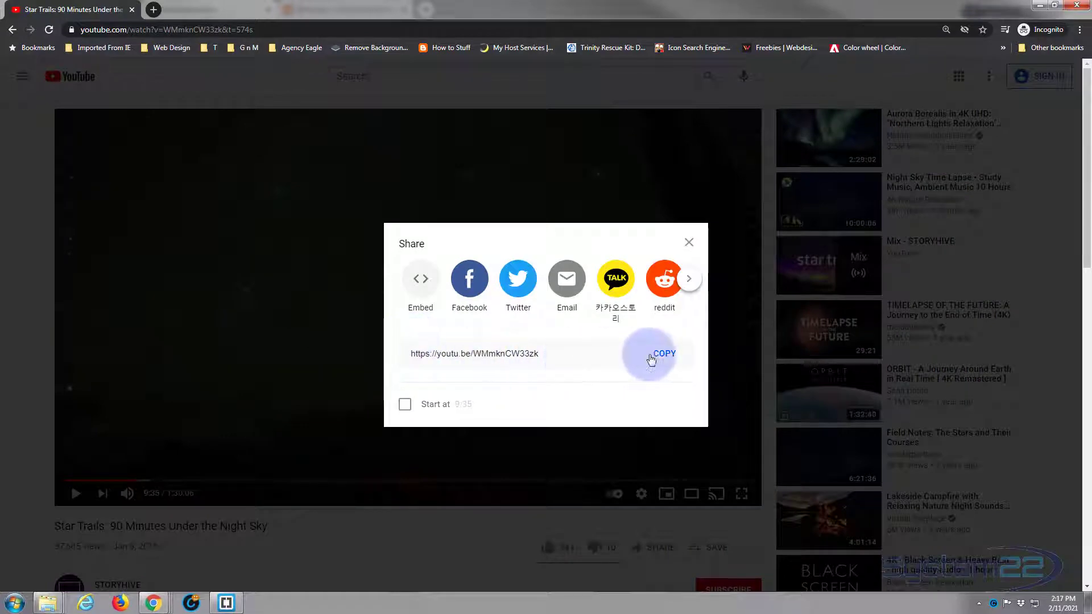
pyautogui.click(663, 353)
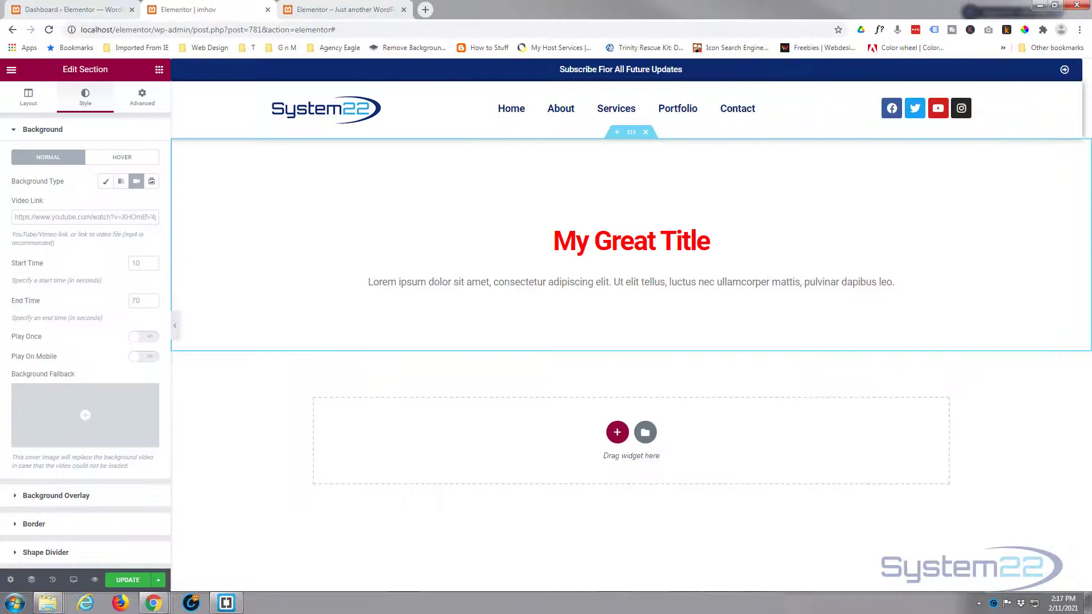
pyautogui.click(85, 216)
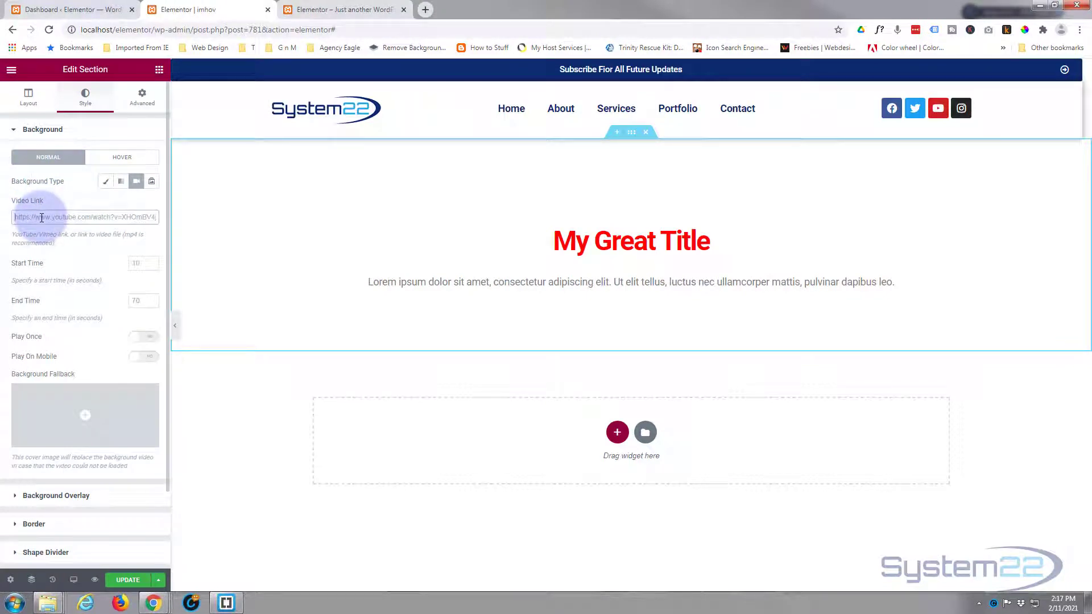
pyautogui.write('https://youtu.be/WMmknCW33zk')
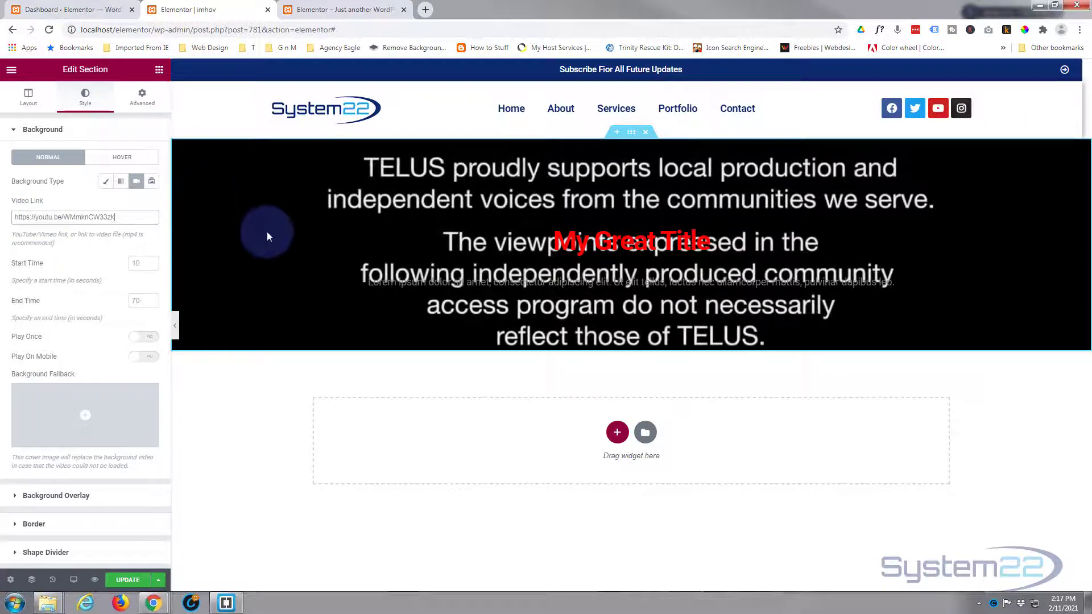
pyautogui.moveTo(329, 172)
pyautogui.write('1112')
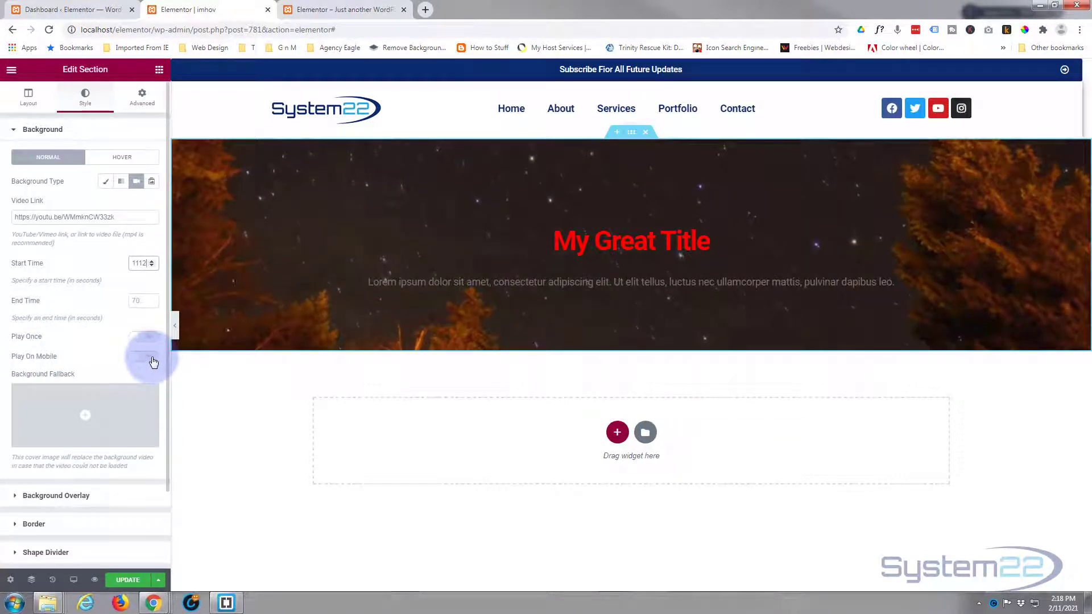
pyautogui.click(143, 356)
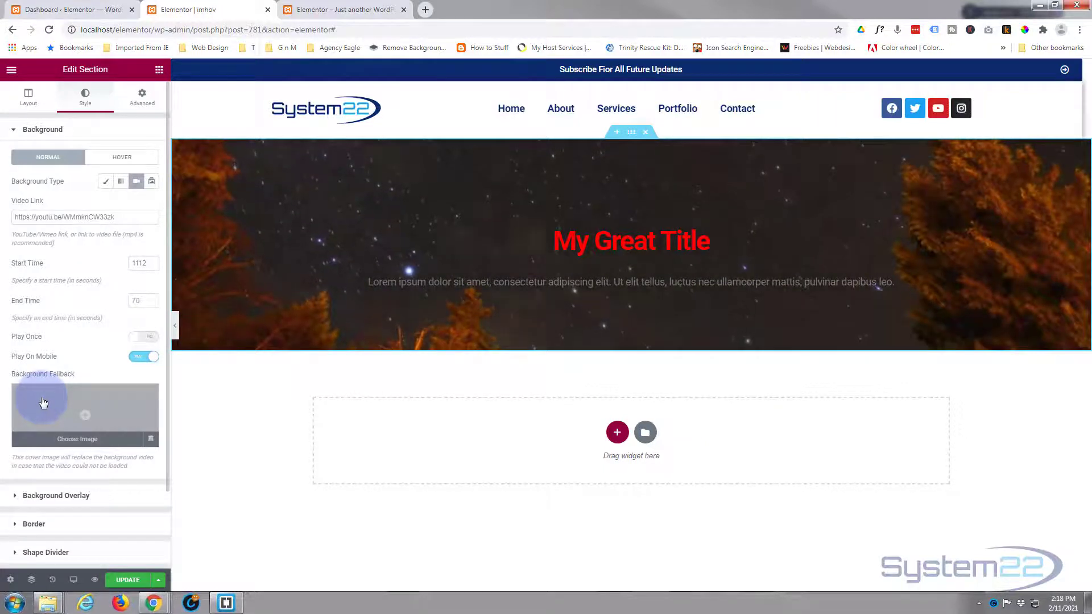
# Set the purple lake-and-boat photo from the Media Library as the video's Background Fallback.
pyautogui.click(144, 337)
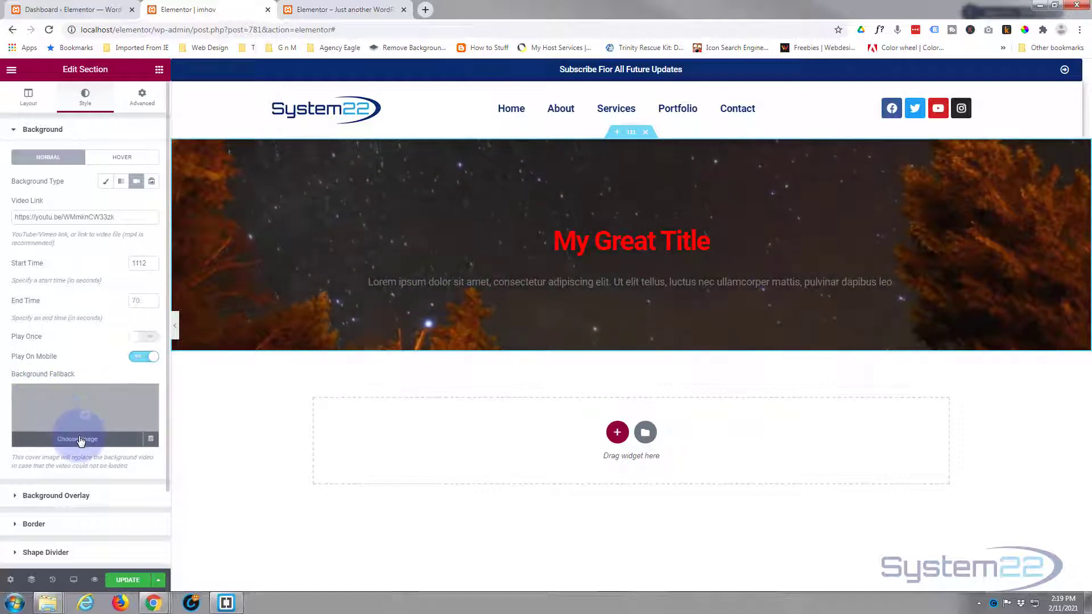
pyautogui.click(79, 438)
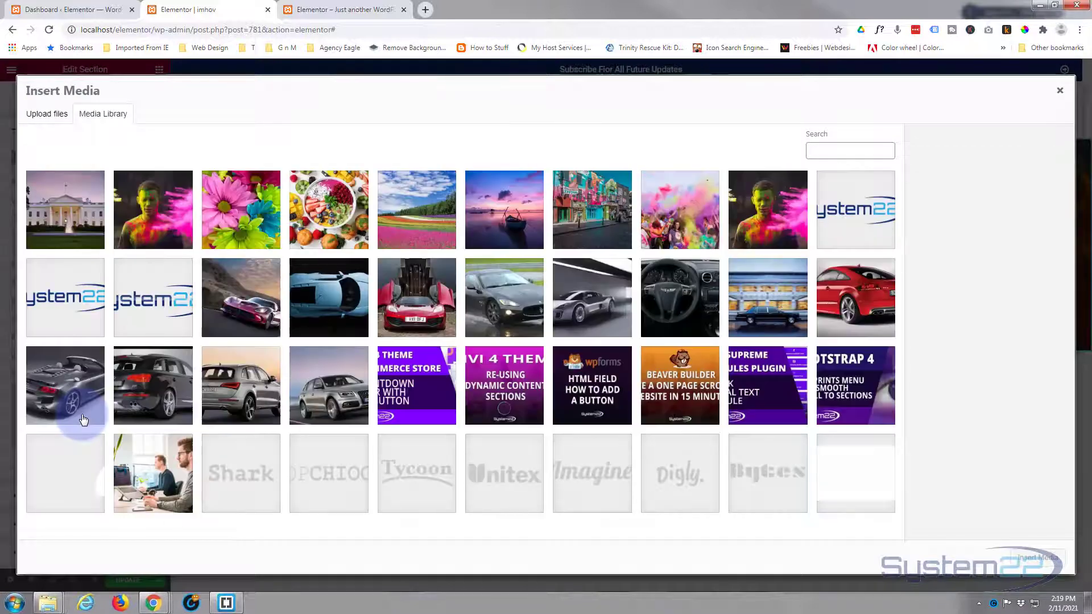
pyautogui.scroll(-3)
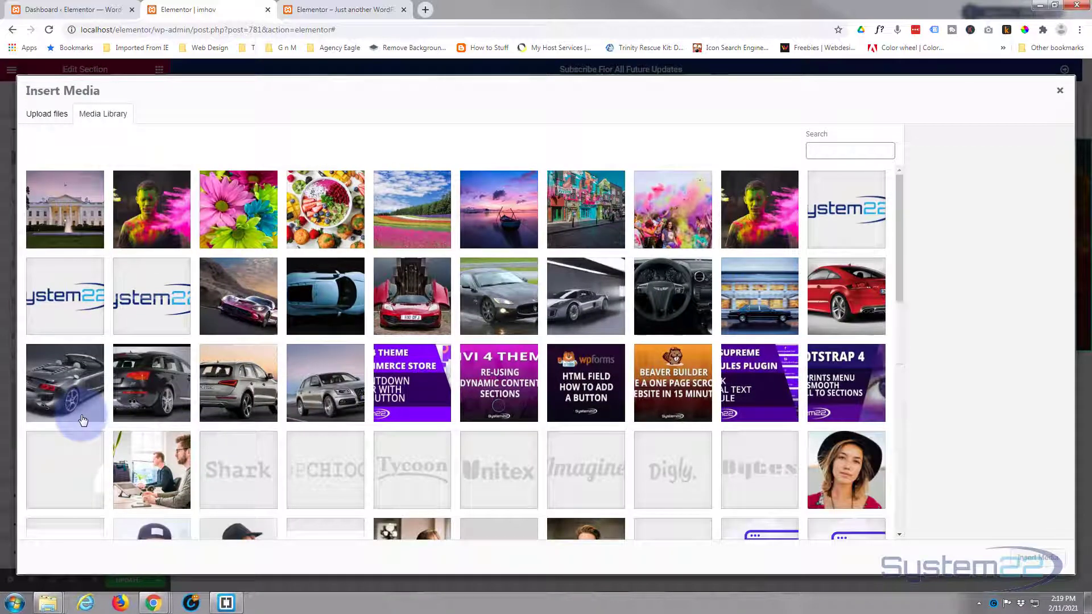
pyautogui.moveTo(140, 362)
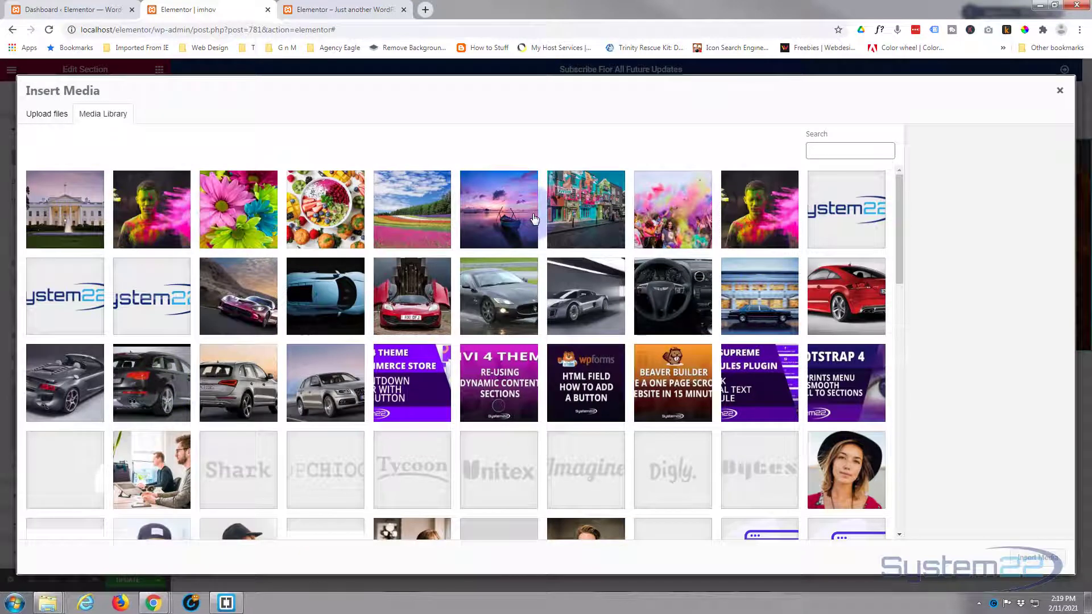
pyautogui.click(498, 209)
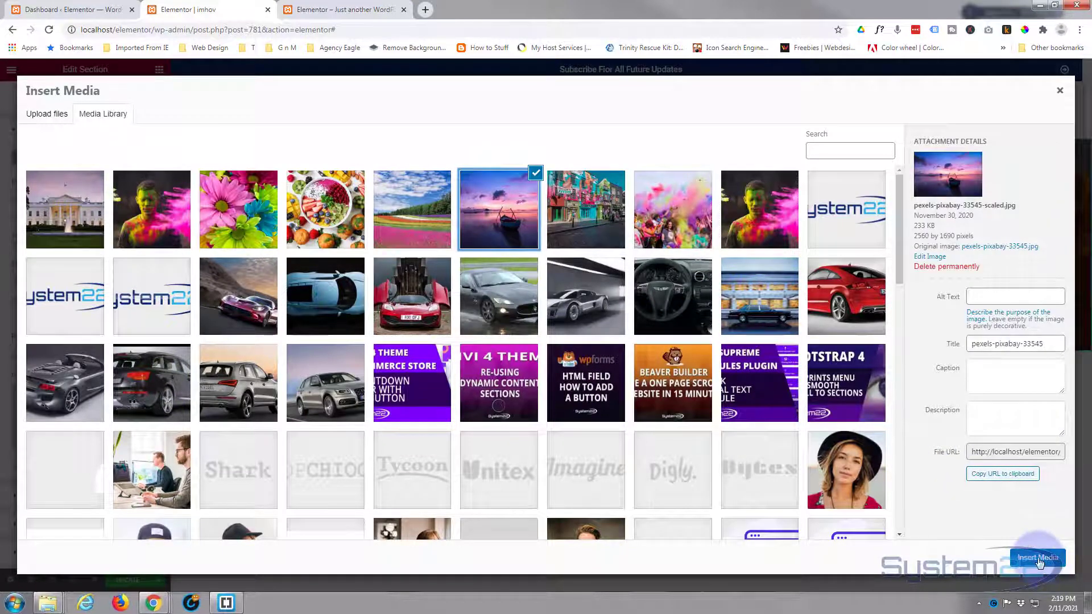
pyautogui.click(1037, 558)
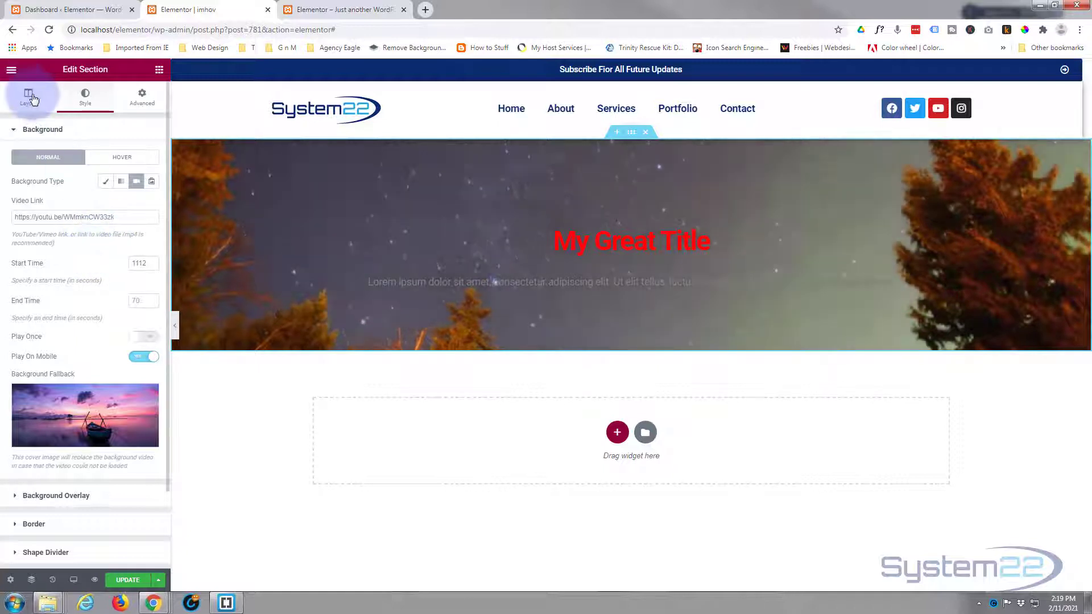
# Set the section Content Width to Full Width and its padding to 0.
pyautogui.click(28, 95)
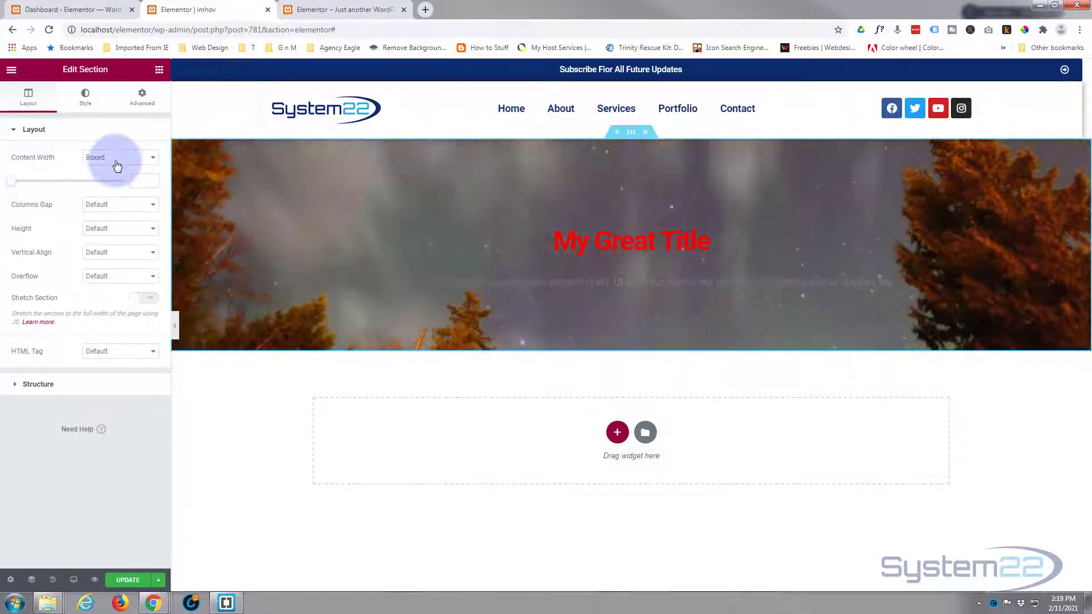
pyautogui.click(119, 157)
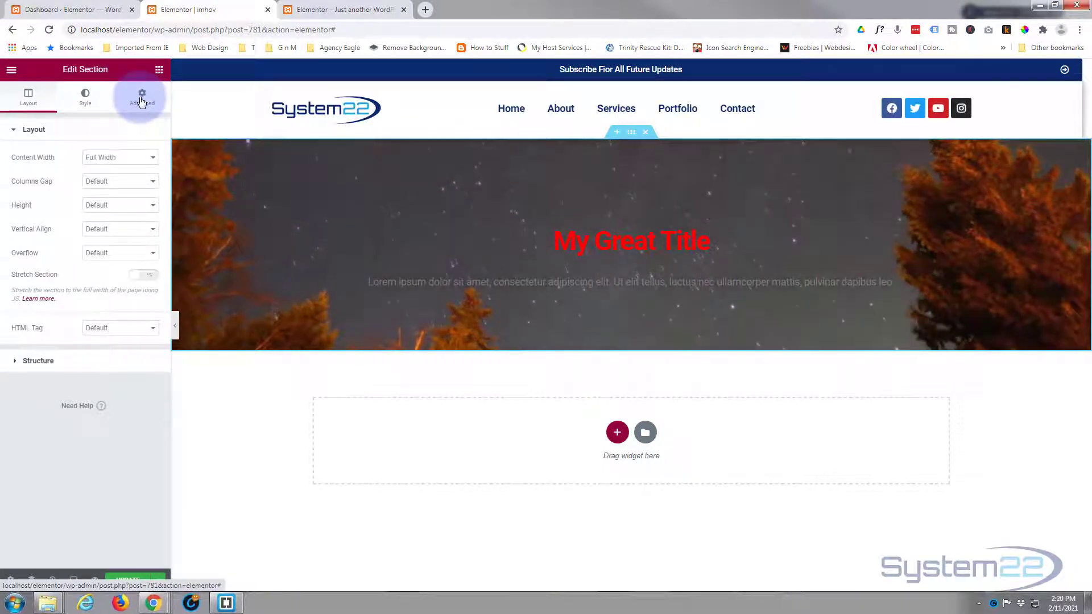
pyautogui.click(141, 94)
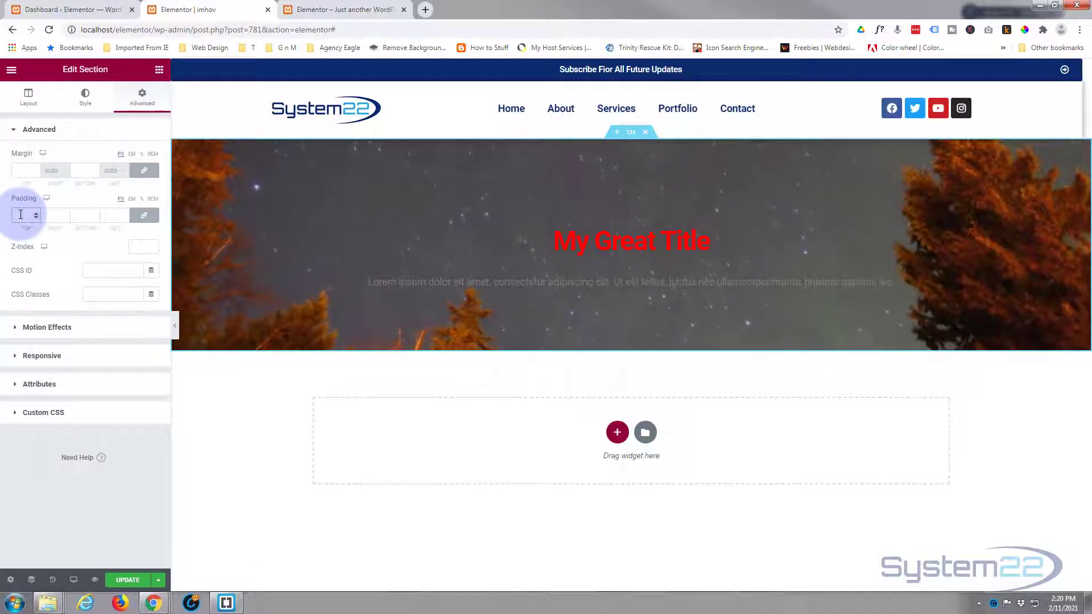
pyautogui.write('0')
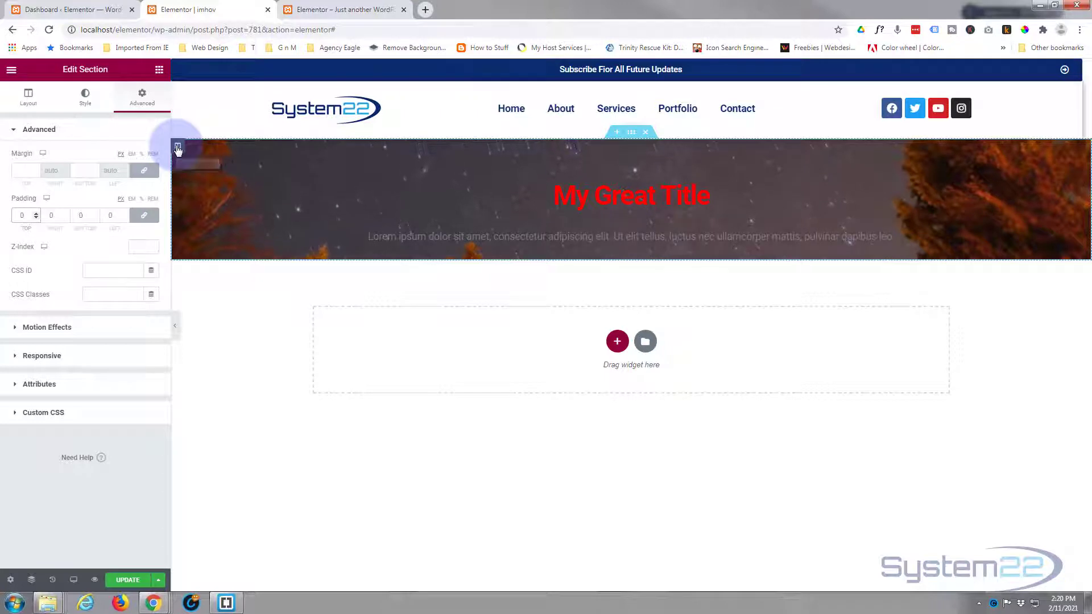
# Select the column inside the video section and bring up its Advanced spacing settings.
pyautogui.click(177, 146)
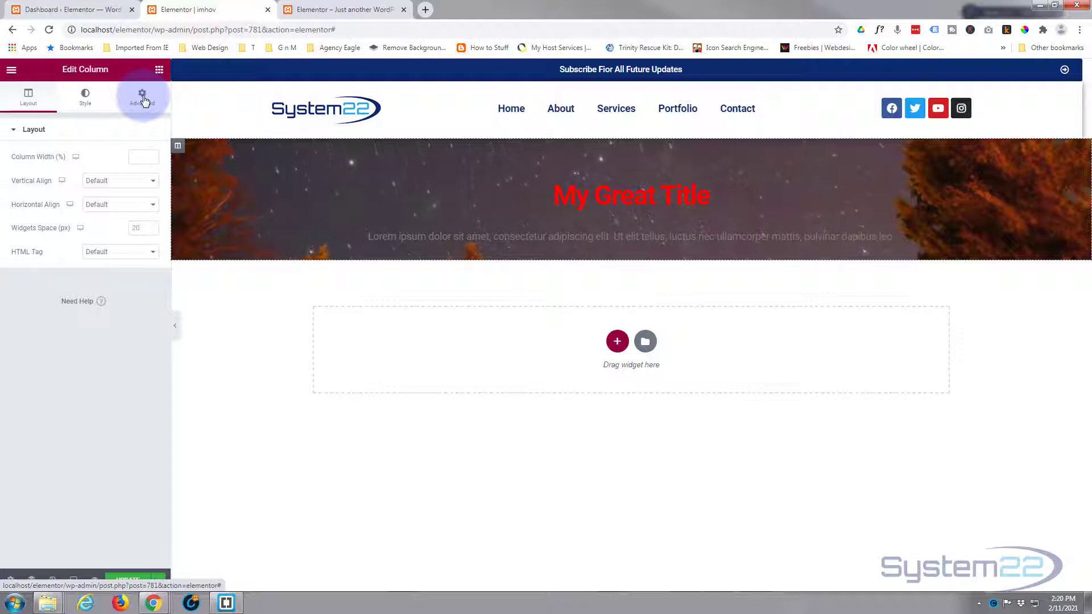
pyautogui.click(141, 96)
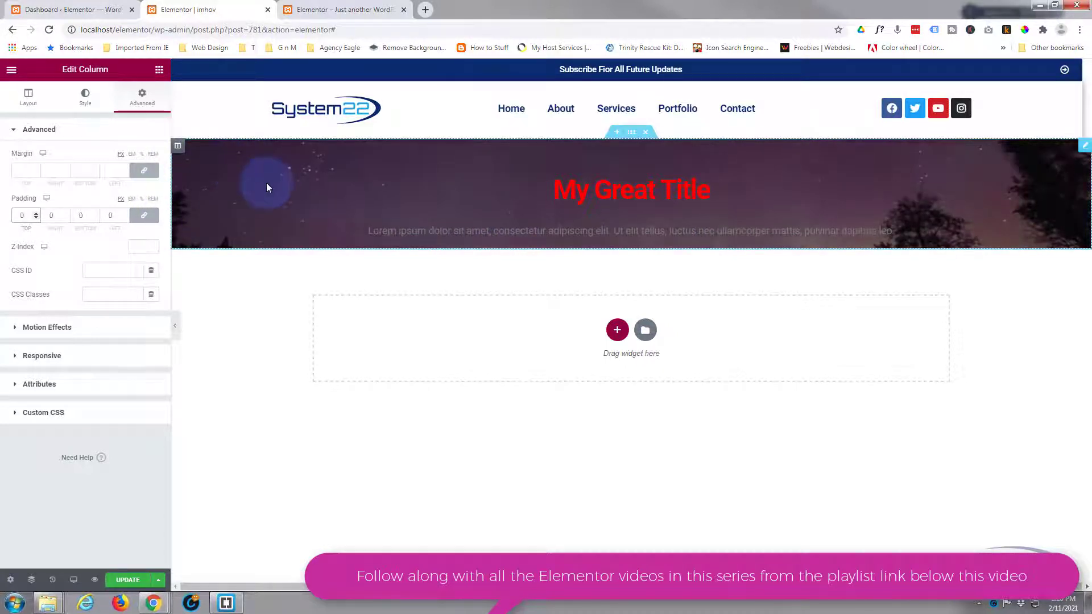
pyautogui.moveTo(334, 200)
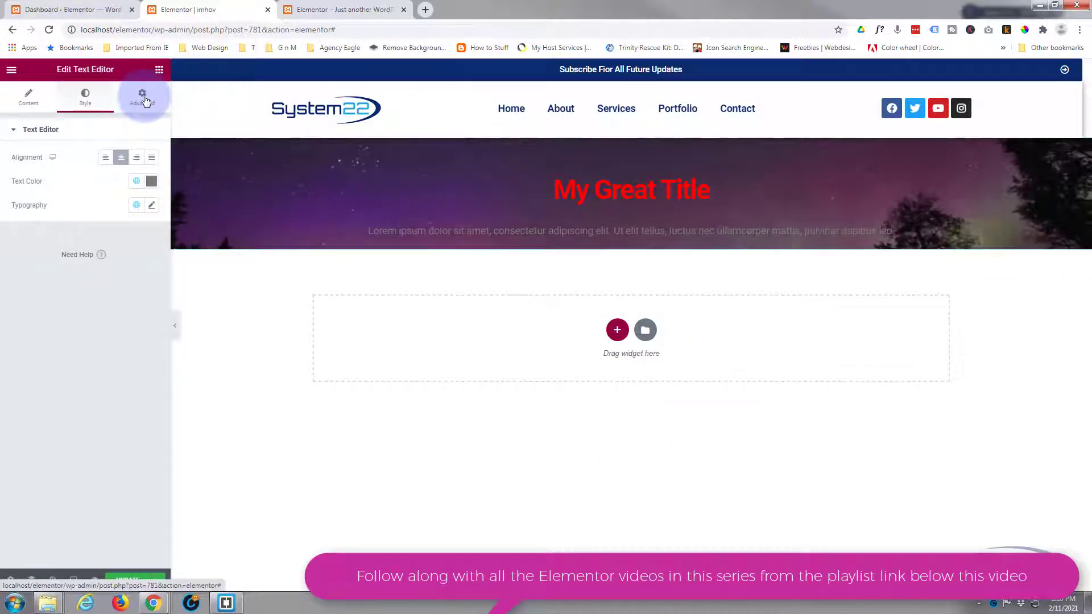
# Pad the paragraph widget 150 top, 230 bottom and 0 on the sides.
pyautogui.click(140, 98)
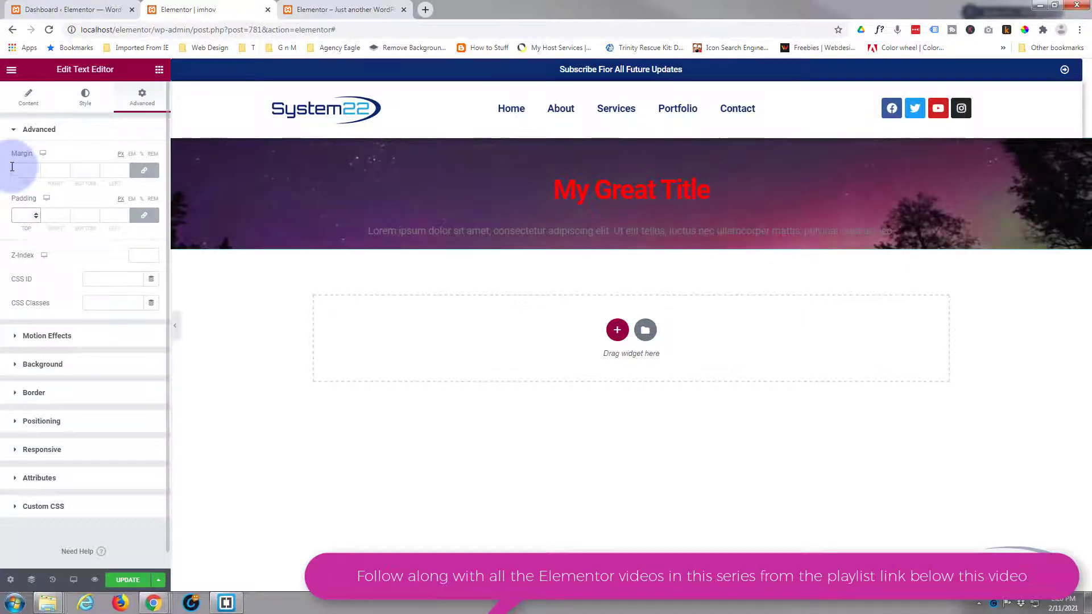
pyautogui.click(26, 215)
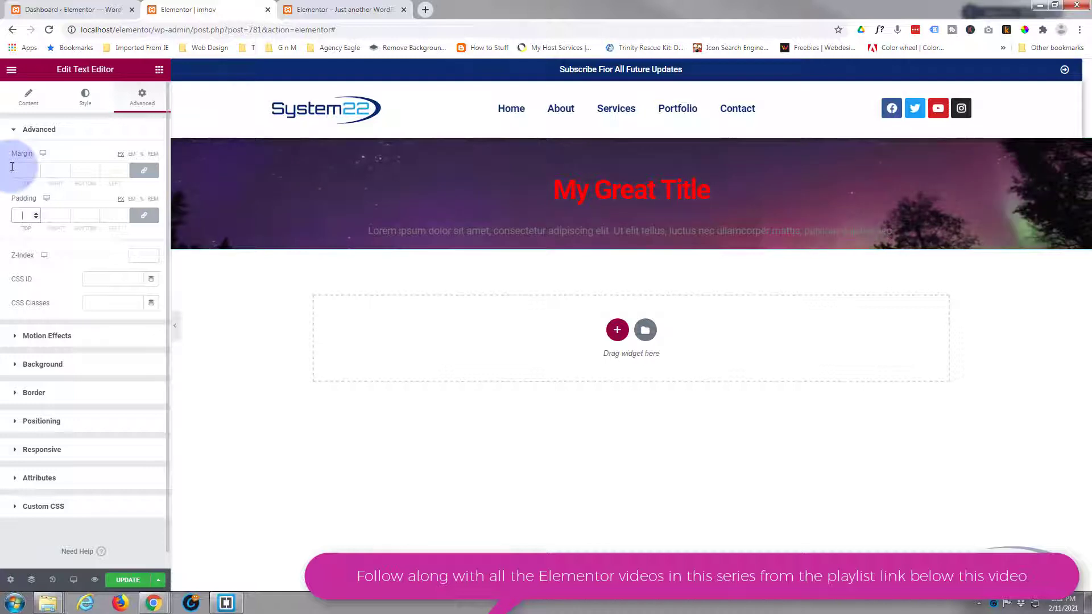
pyautogui.write('150')
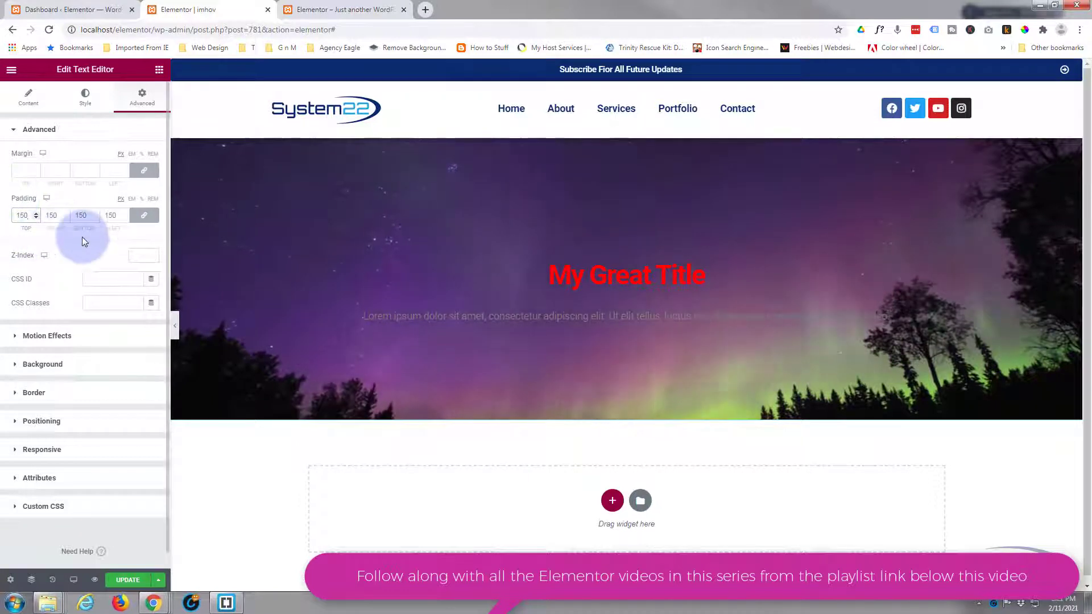
pyautogui.moveTo(144, 216)
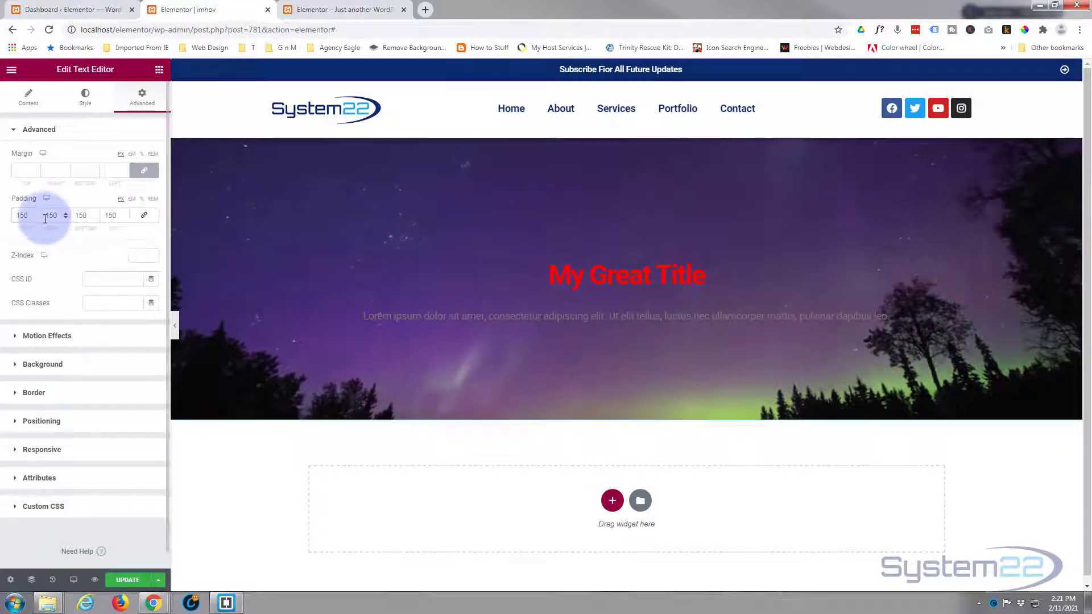
pyautogui.click(50, 215)
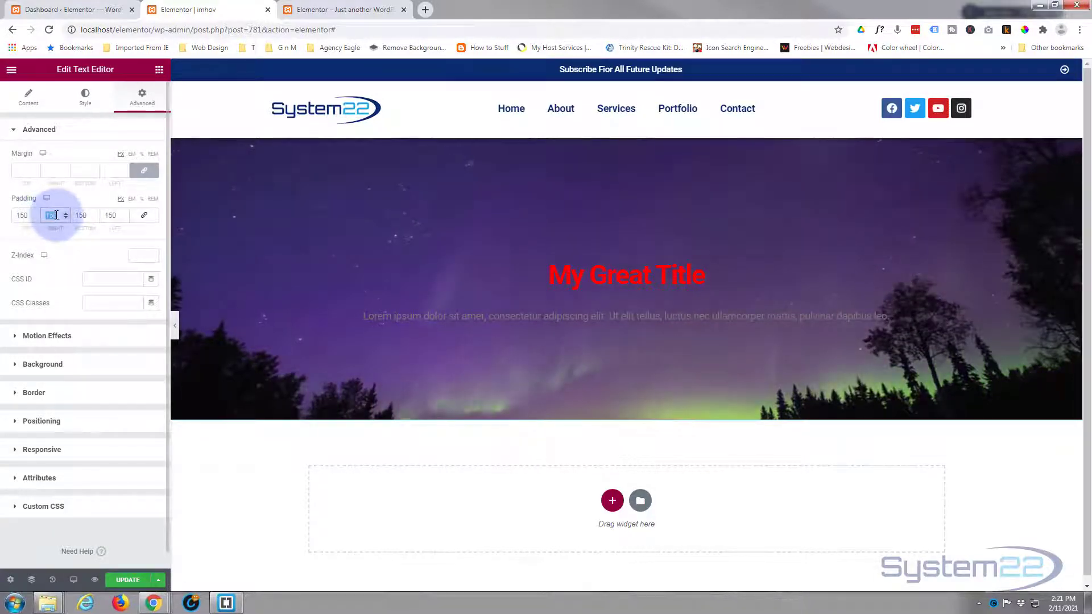
pyautogui.write('0')
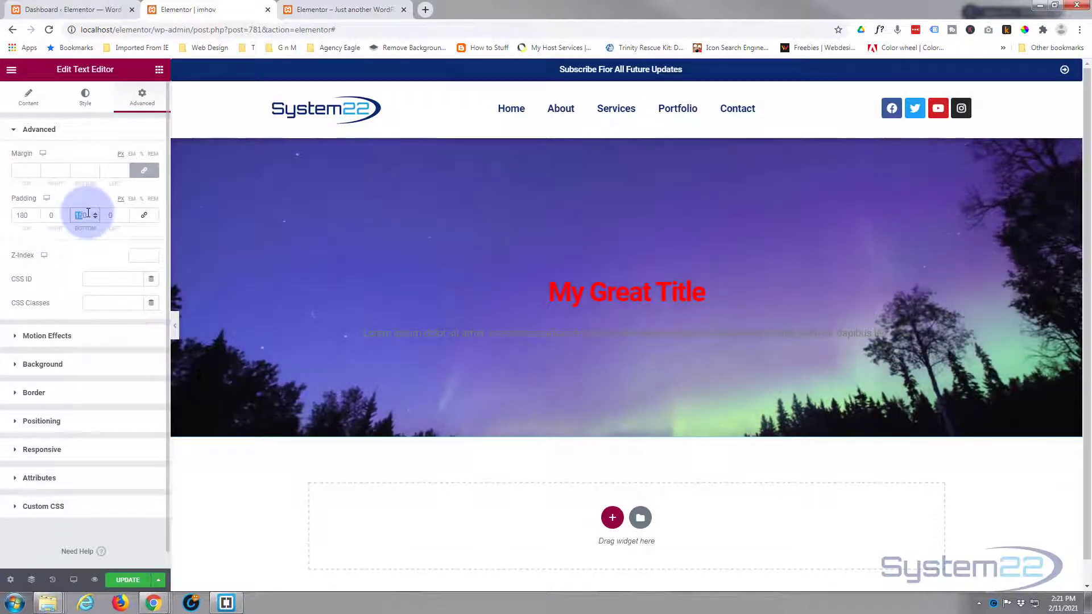
pyautogui.write('230')
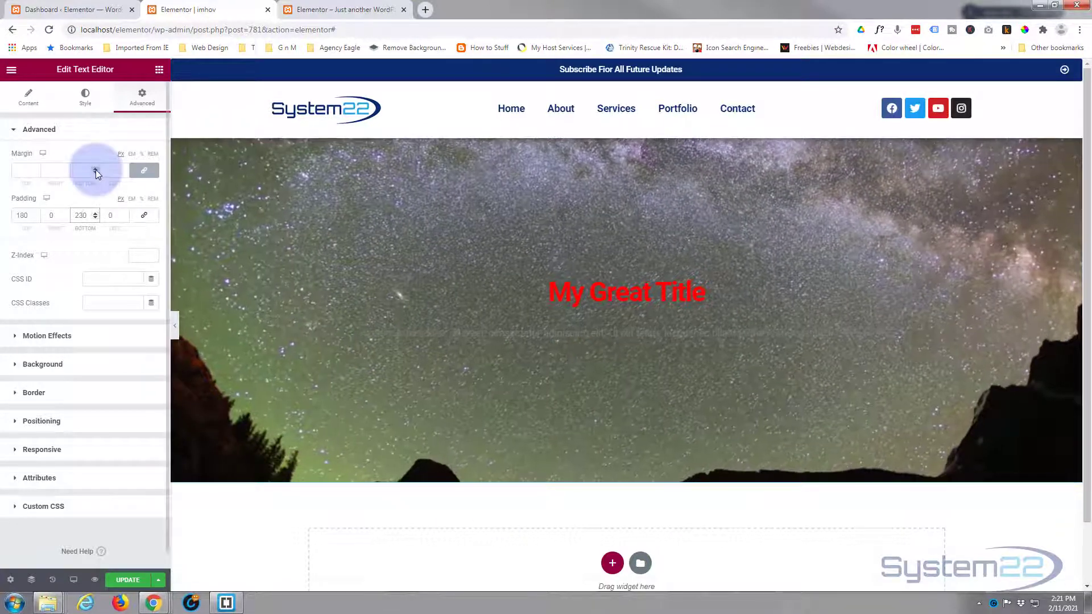
pyautogui.click(85, 96)
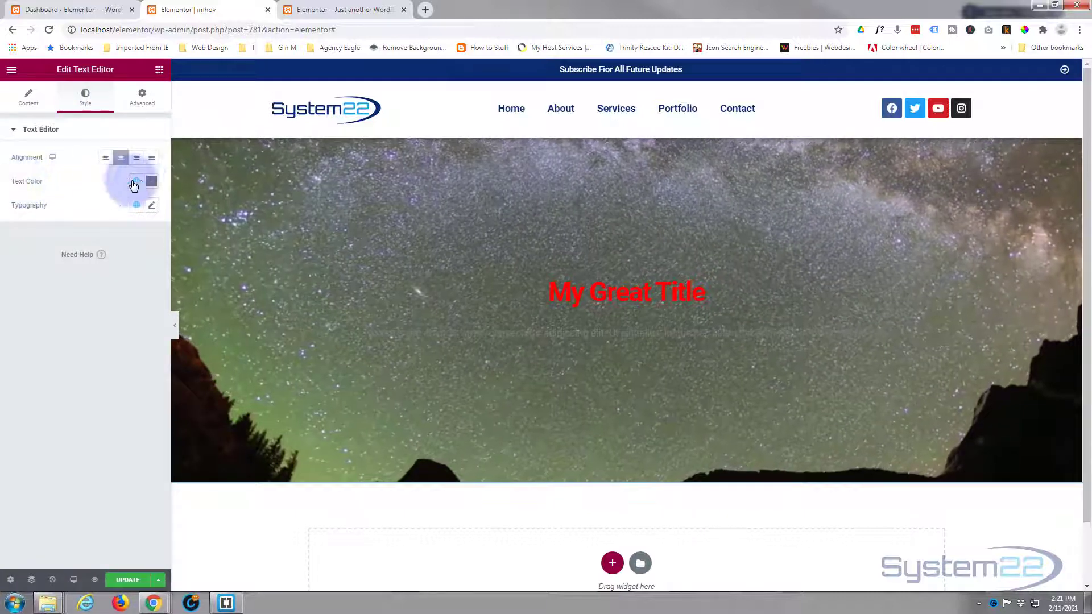
# Set the paragraph Text Color to white #FFFFFF.
pyautogui.click(150, 181)
pyautogui.write('#FFFFFF')
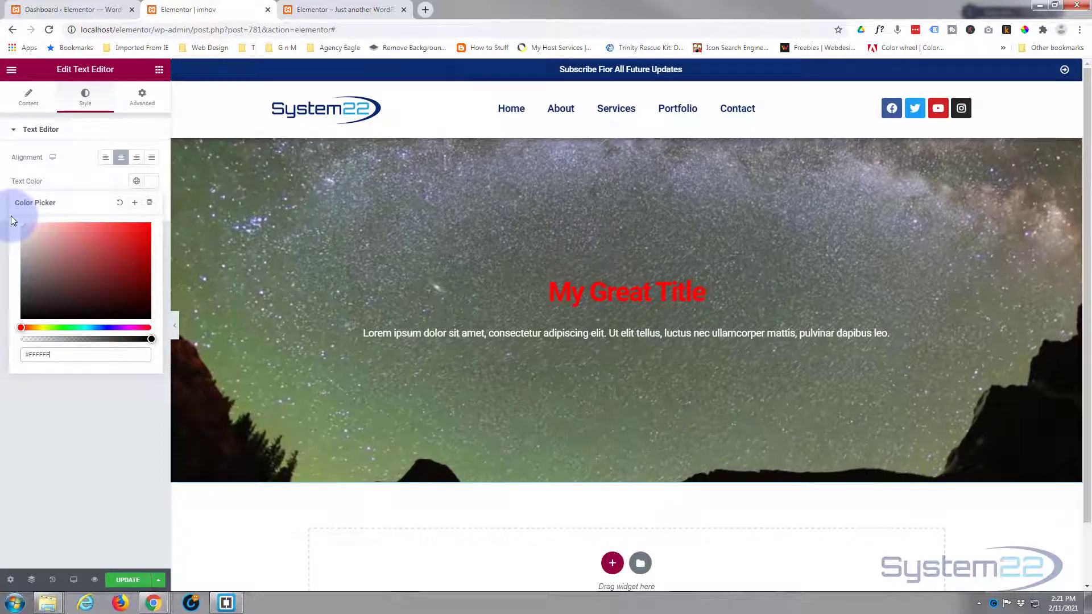
pyautogui.click(529, 421)
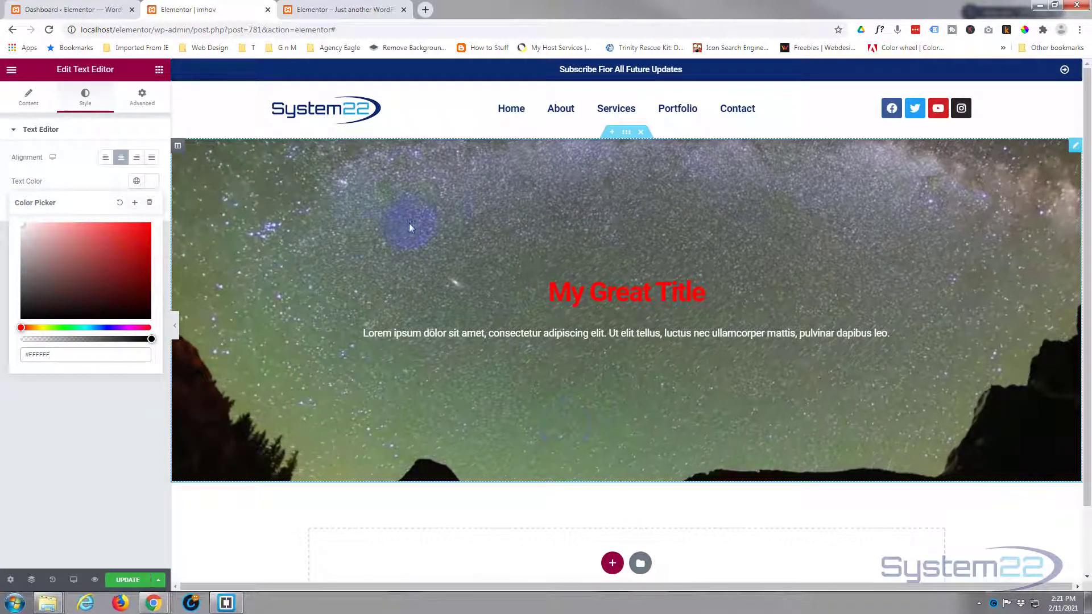
pyautogui.moveTo(587, 232)
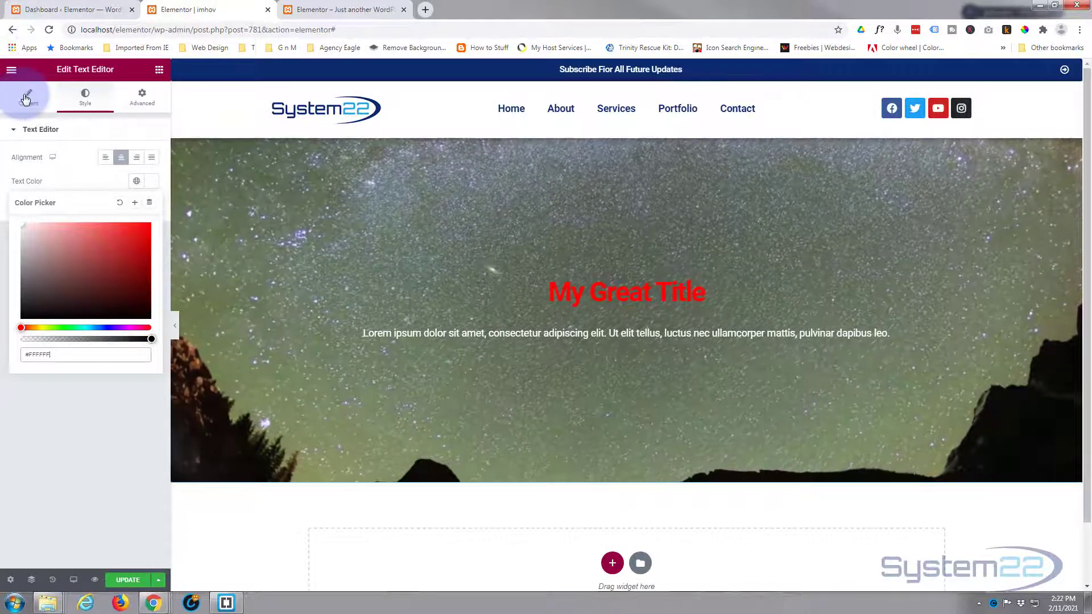
pyautogui.click(141, 96)
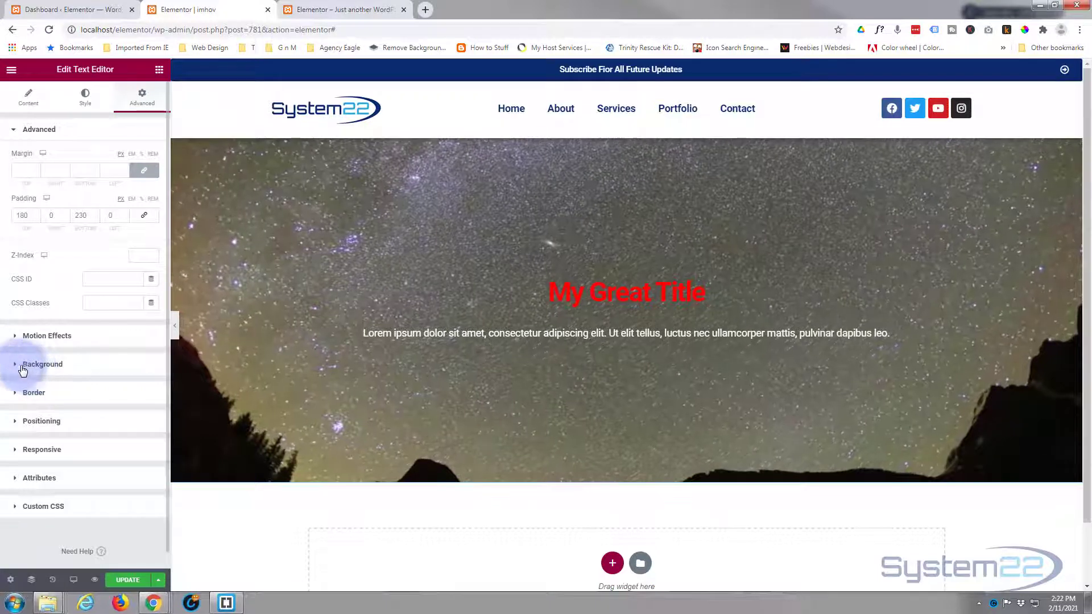
# Give the widget a Classic black background with lowered alpha so the star video shows through.
pyautogui.click(42, 364)
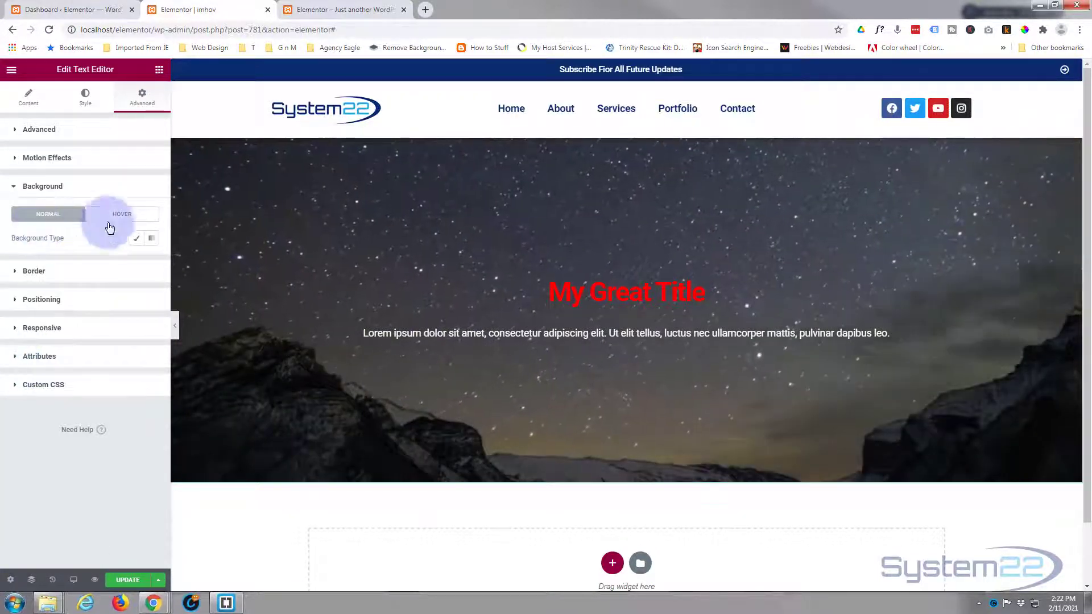
pyautogui.moveTo(150, 238)
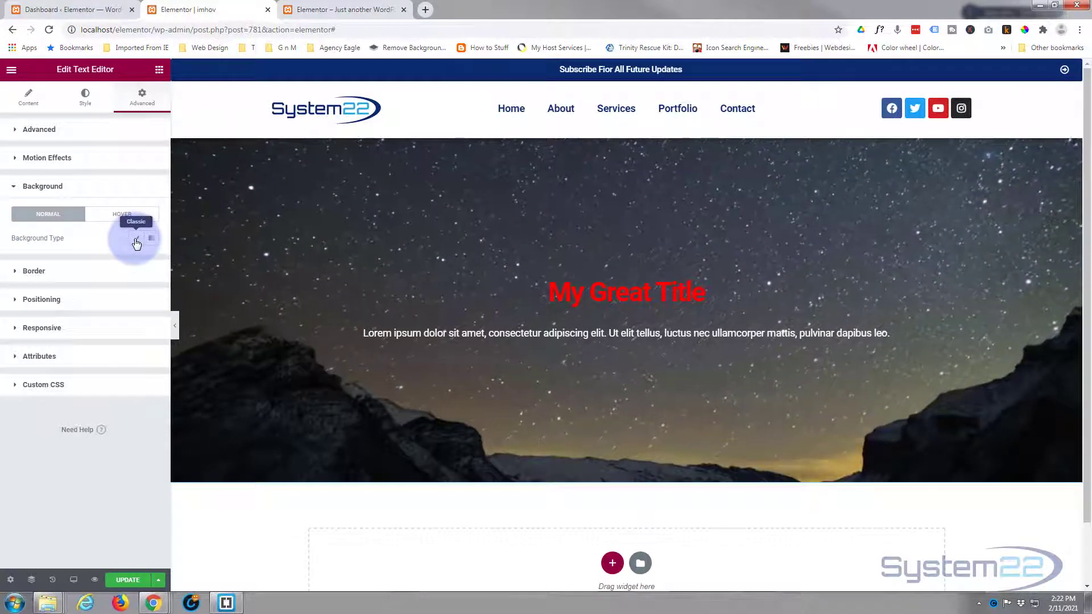
pyautogui.click(137, 239)
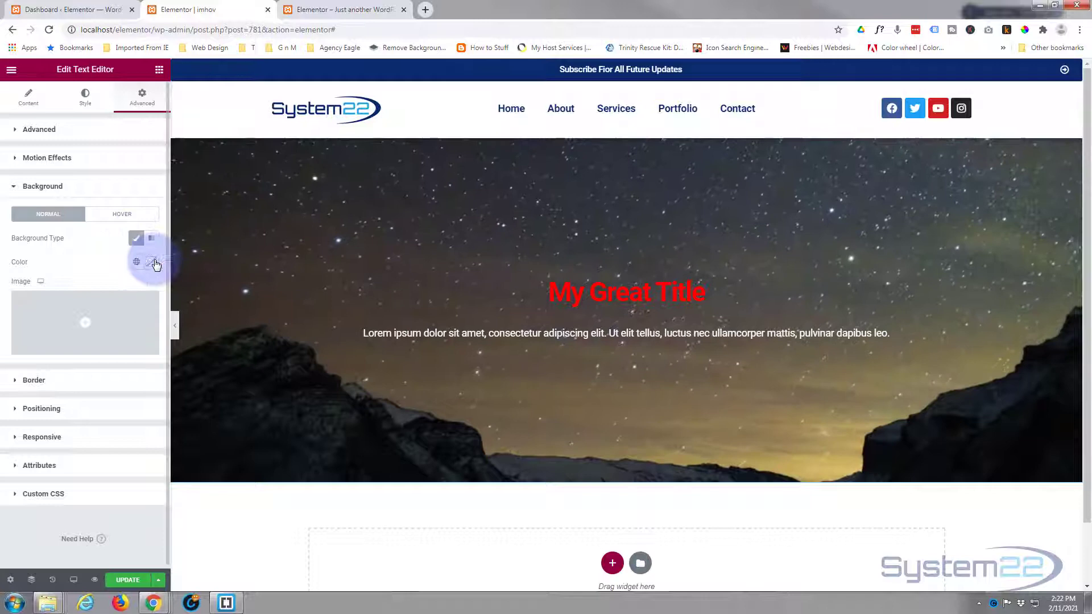
pyautogui.click(151, 262)
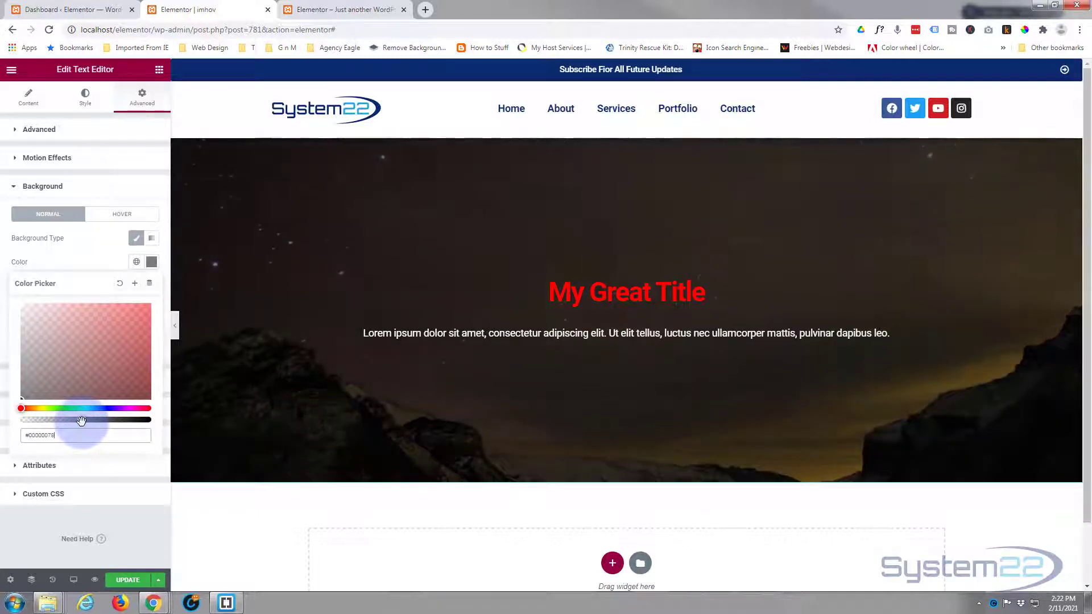
pyautogui.moveTo(82, 419); pyautogui.dragTo(70, 420)
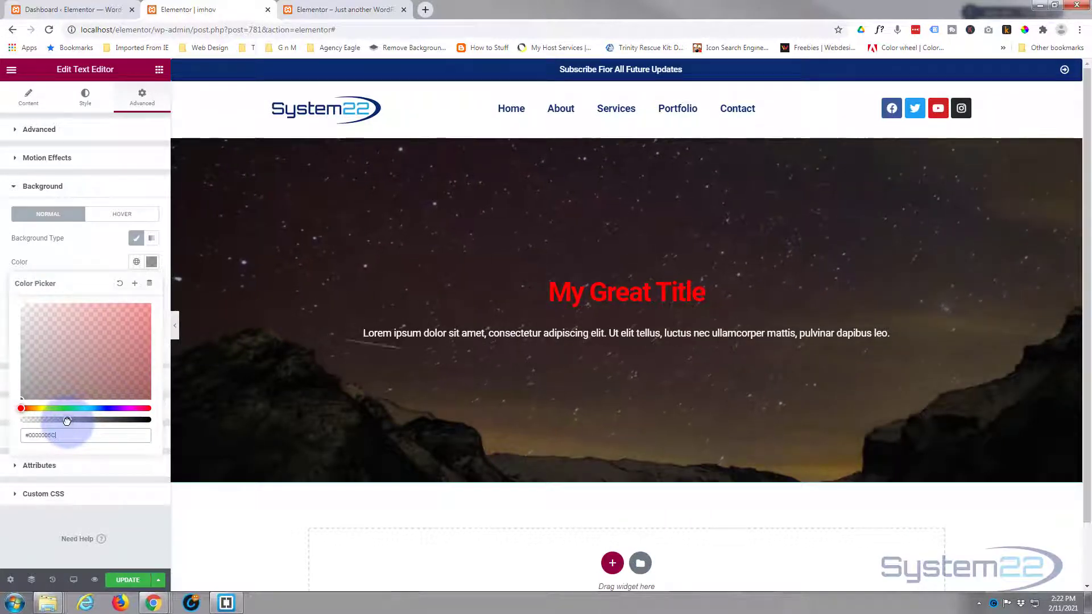
pyautogui.moveTo(67, 420); pyautogui.dragTo(69, 420)
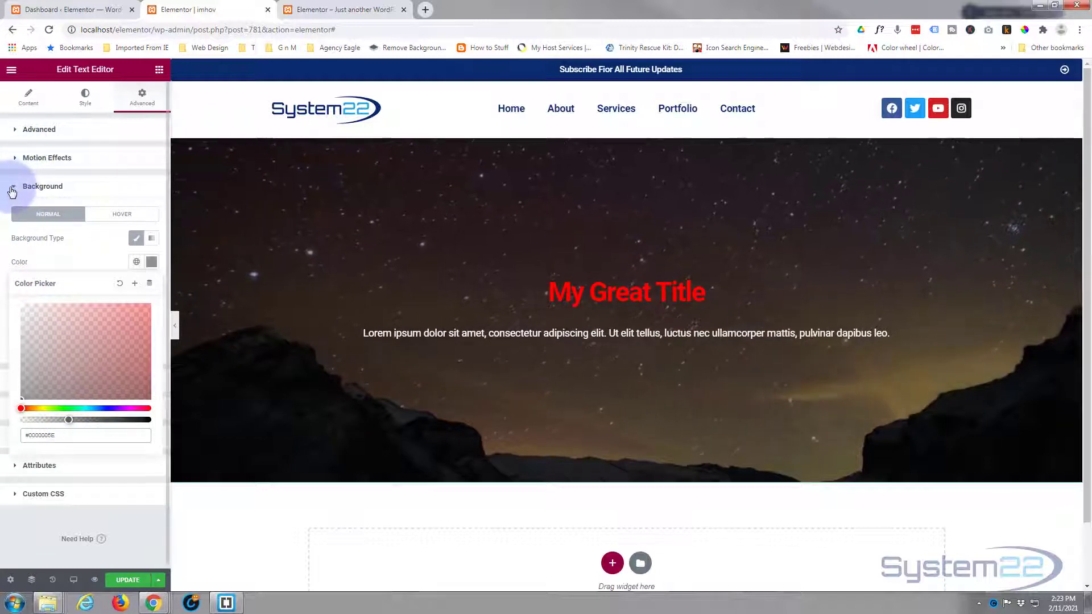
pyautogui.click(43, 186)
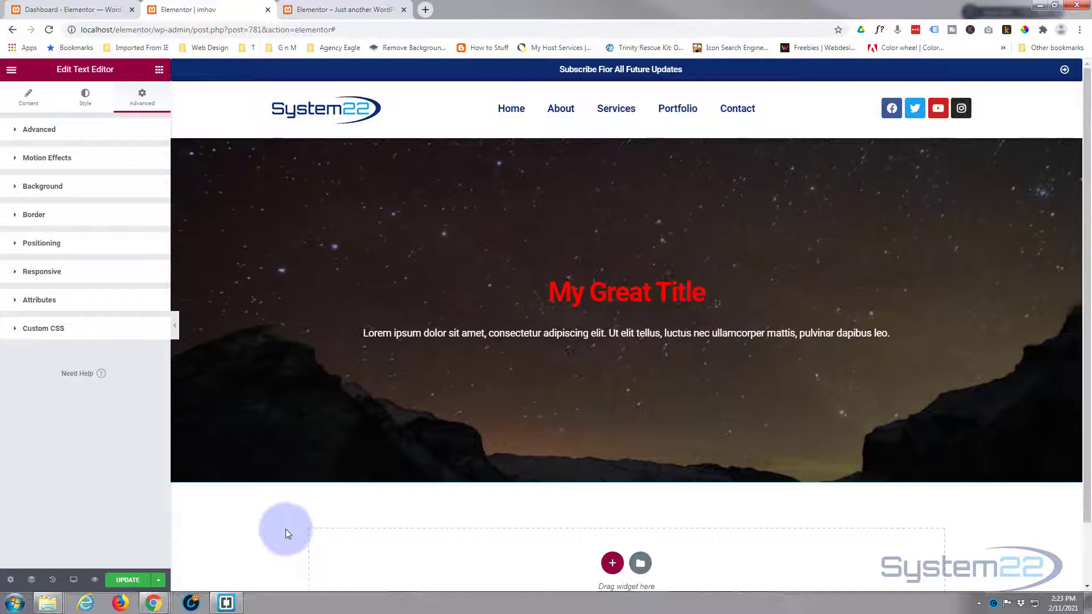
# Assign the text widget the CSS class 'vtext' under Advanced and expand its Custom CSS section.
pyautogui.click(541, 333)
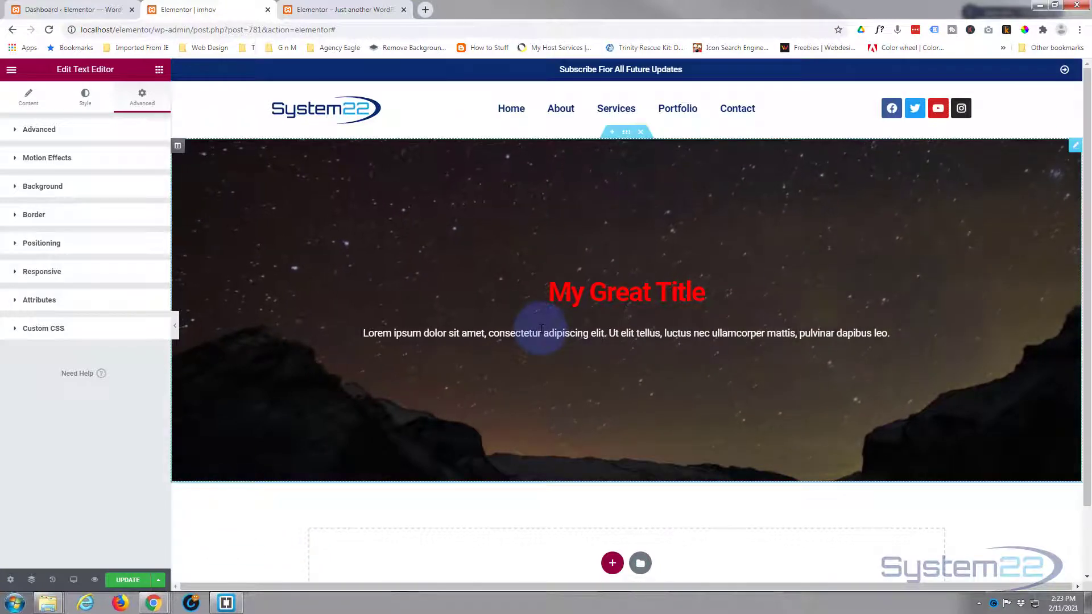
pyautogui.moveTo(705, 274)
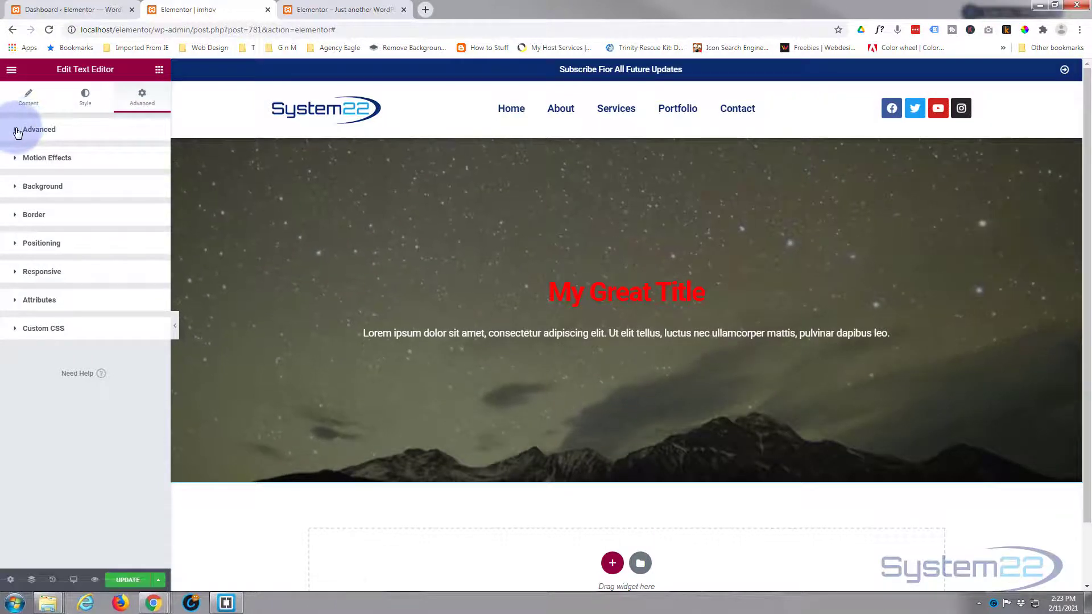
pyautogui.click(39, 130)
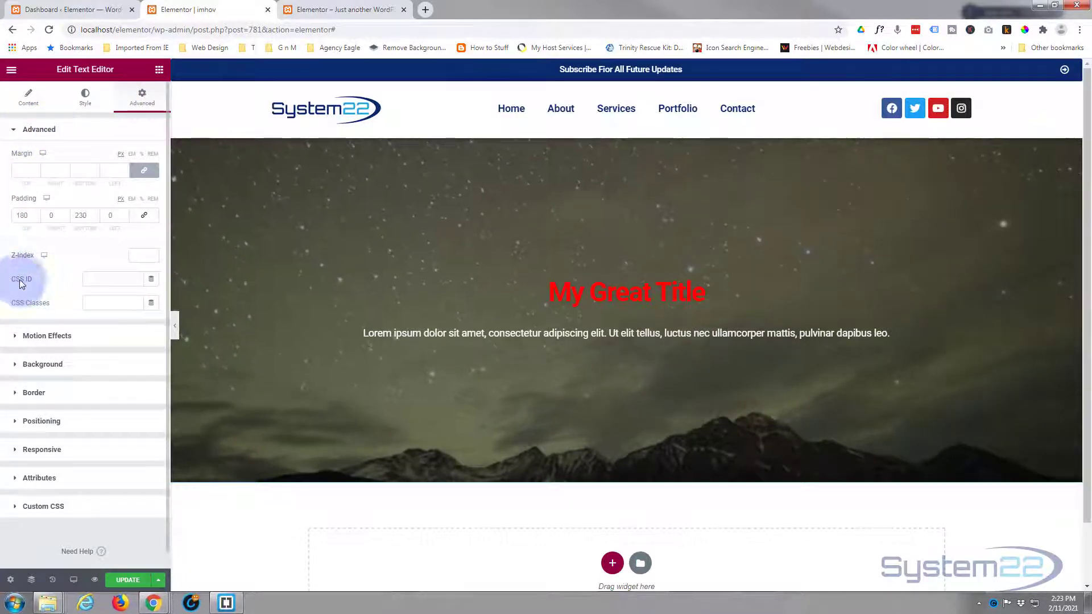
pyautogui.moveTo(68, 250)
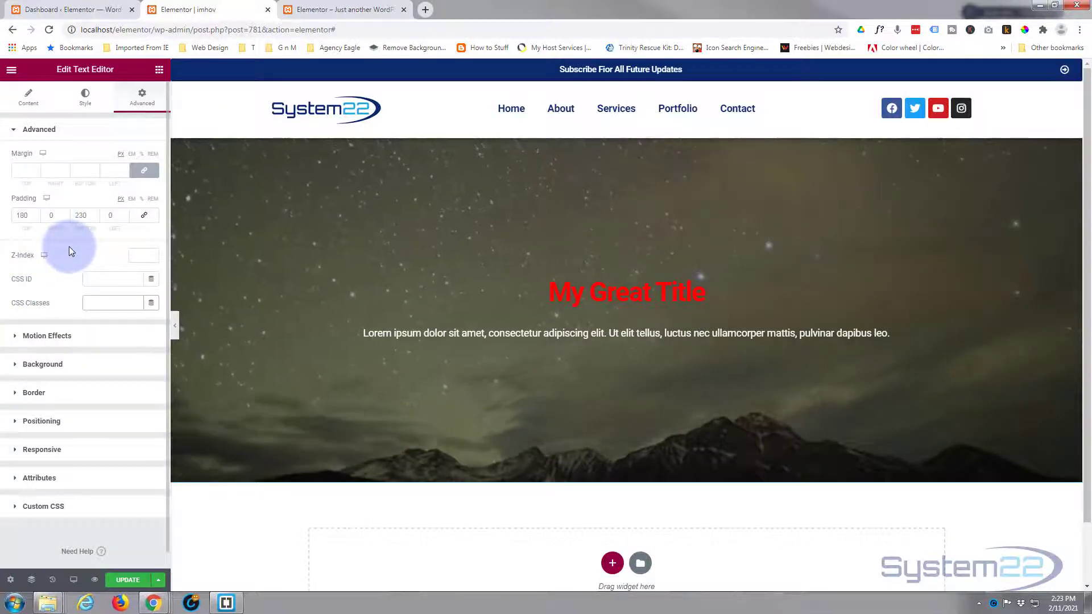
pyautogui.write('vtext')
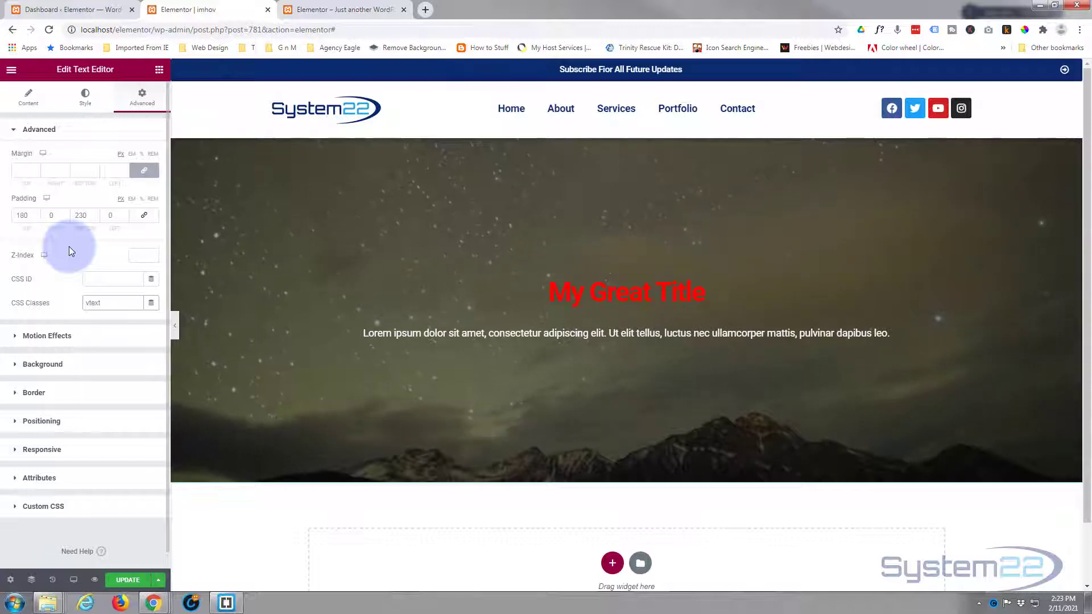
pyautogui.click(112, 302)
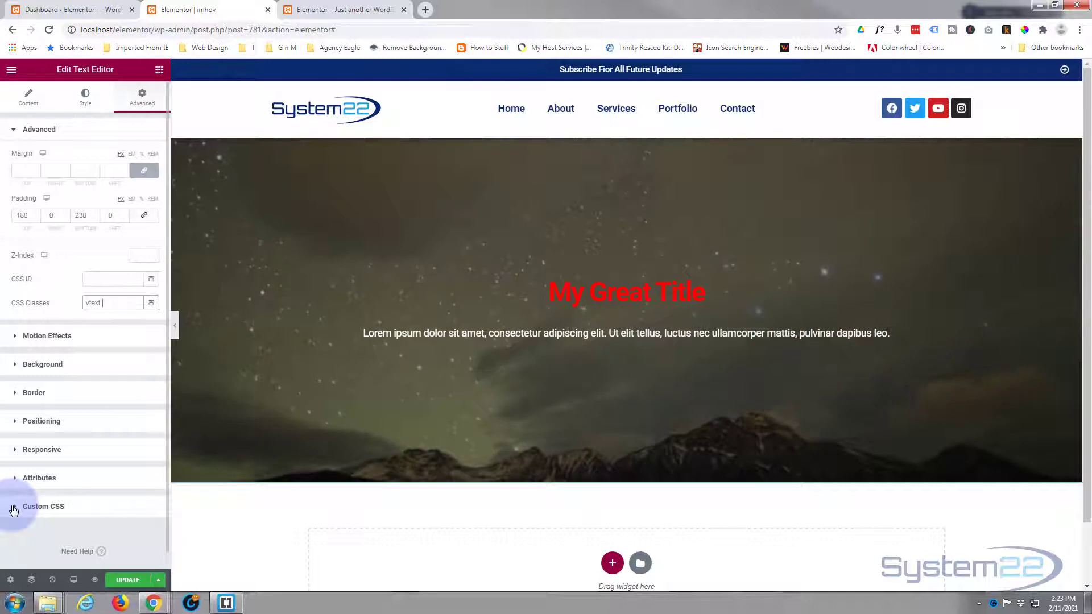
pyautogui.click(42, 506)
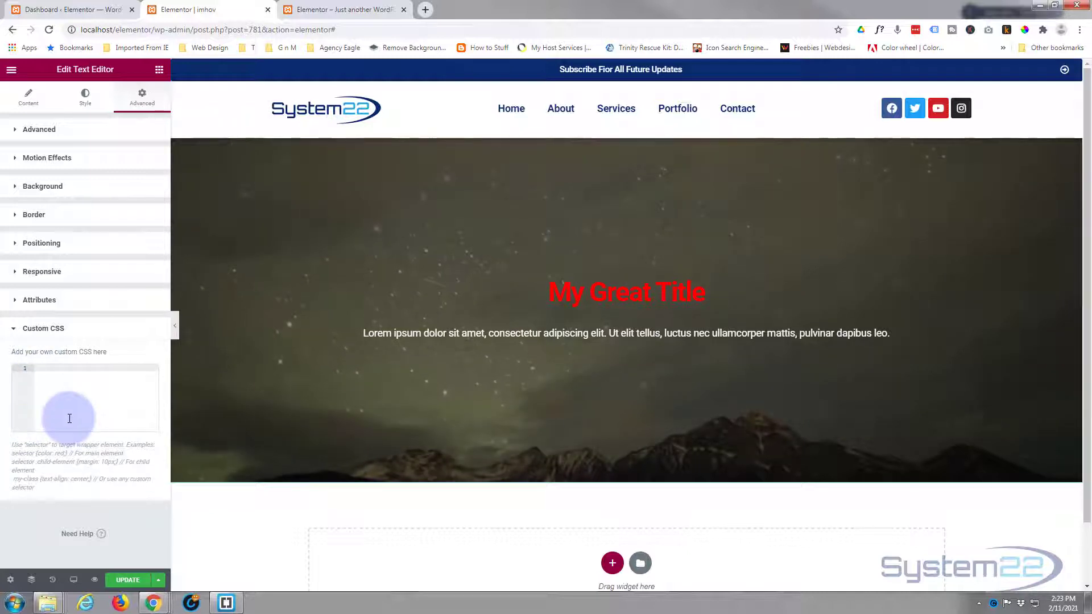
# From the Dashboard, reach Appearance > Customize > Additional CSS in its own tab.
pyautogui.click(66, 10)
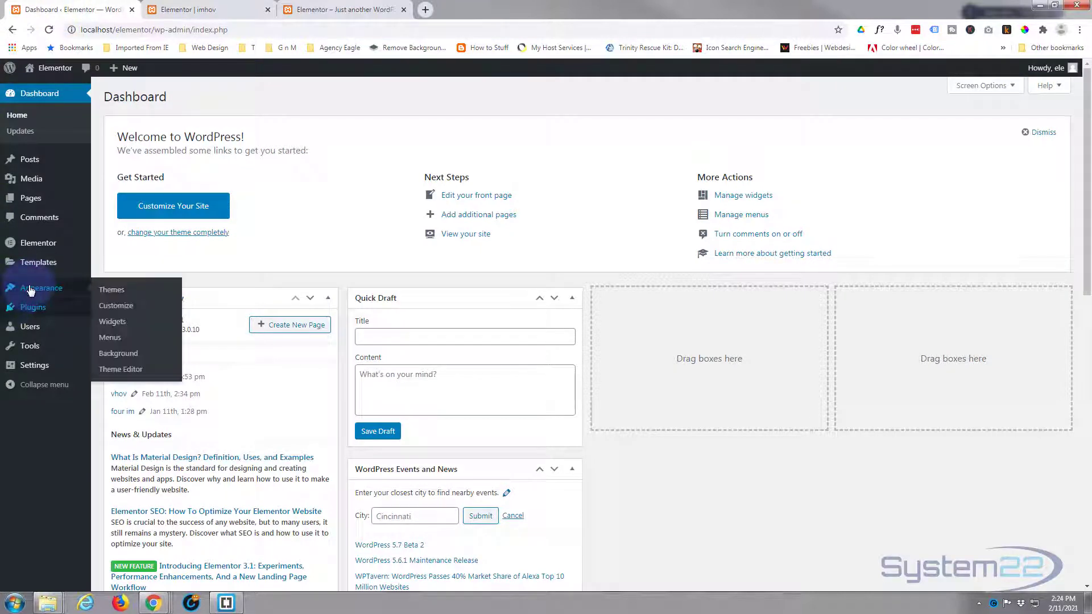
pyautogui.click(116, 306)
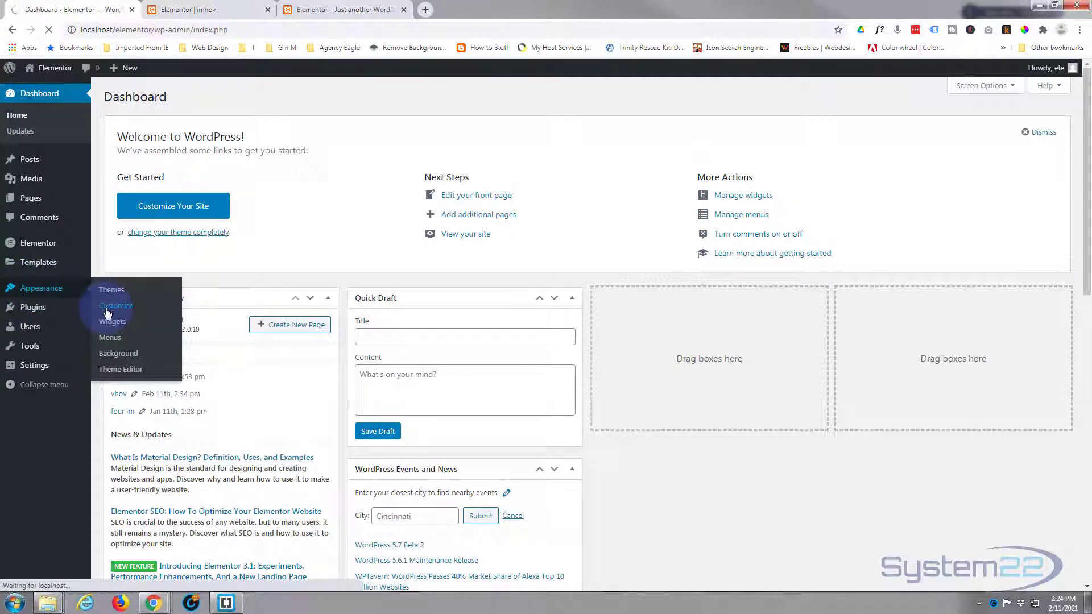
pyautogui.click(116, 305)
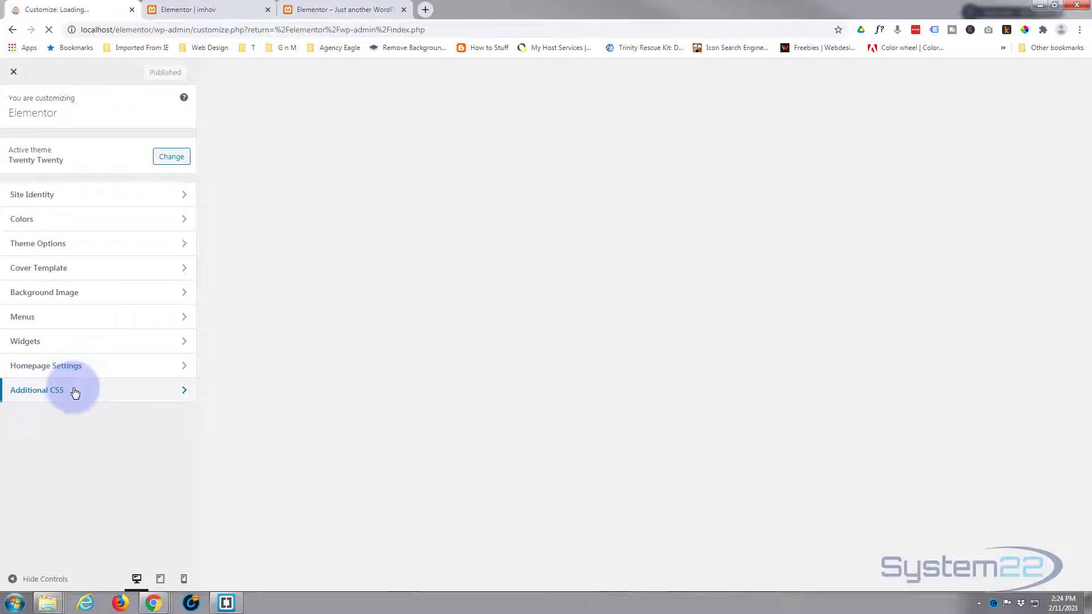
pyautogui.click(37, 390)
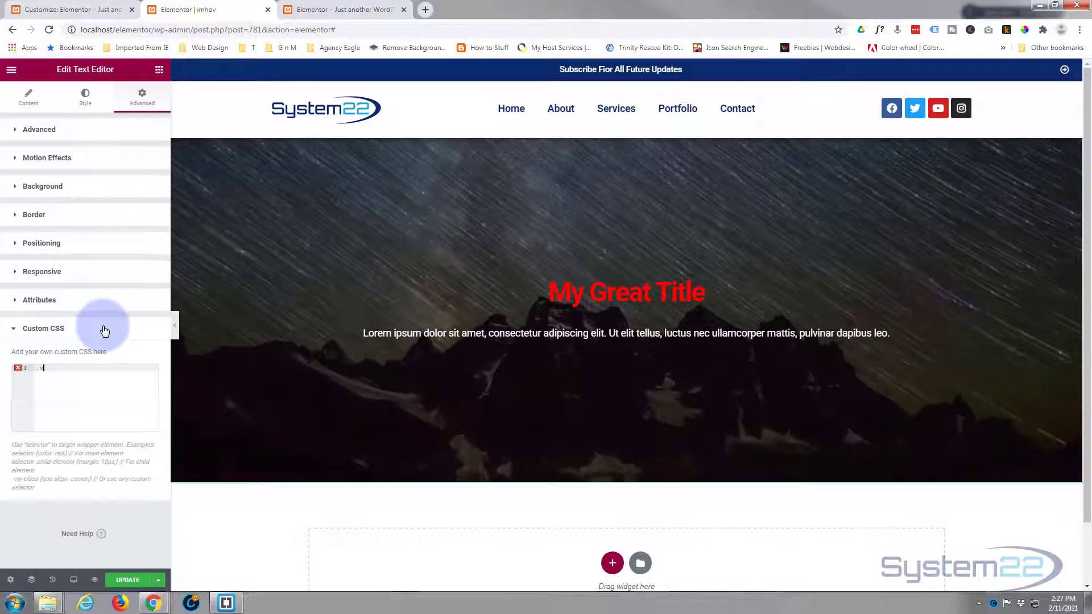
# Write the rule .vtext { opacity:0; } so the text starts fully transparent.
pyautogui.write('.vtext {')
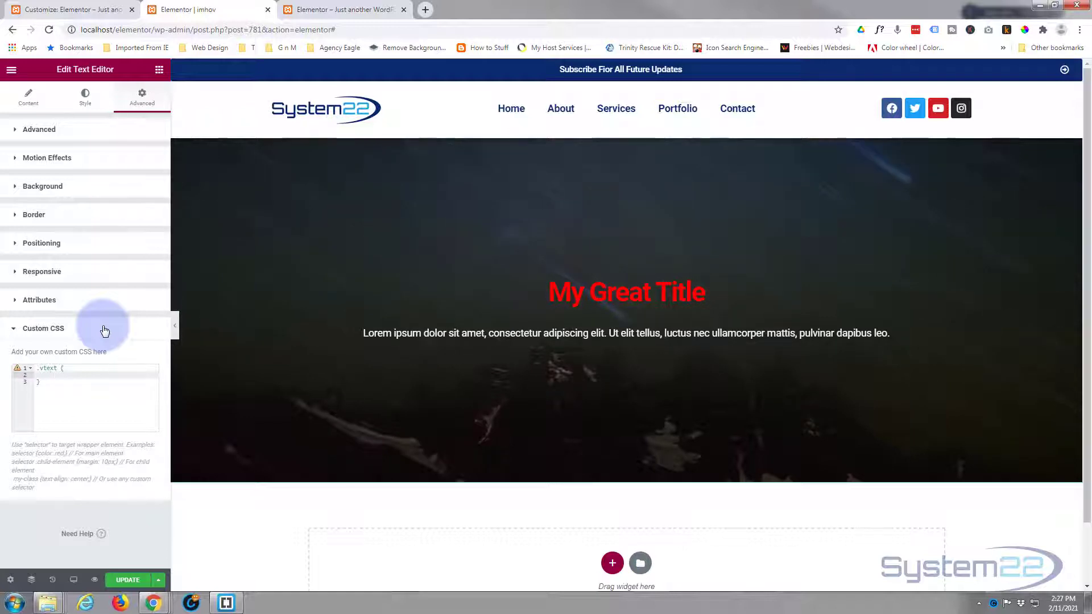
pyautogui.write('opacity:;')
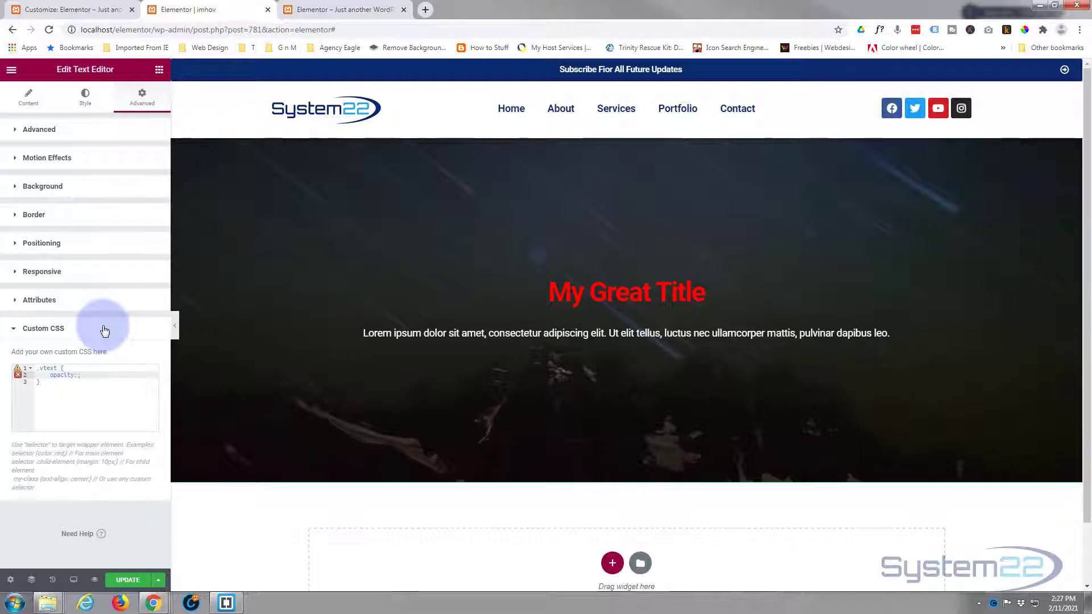
pyautogui.write('0')
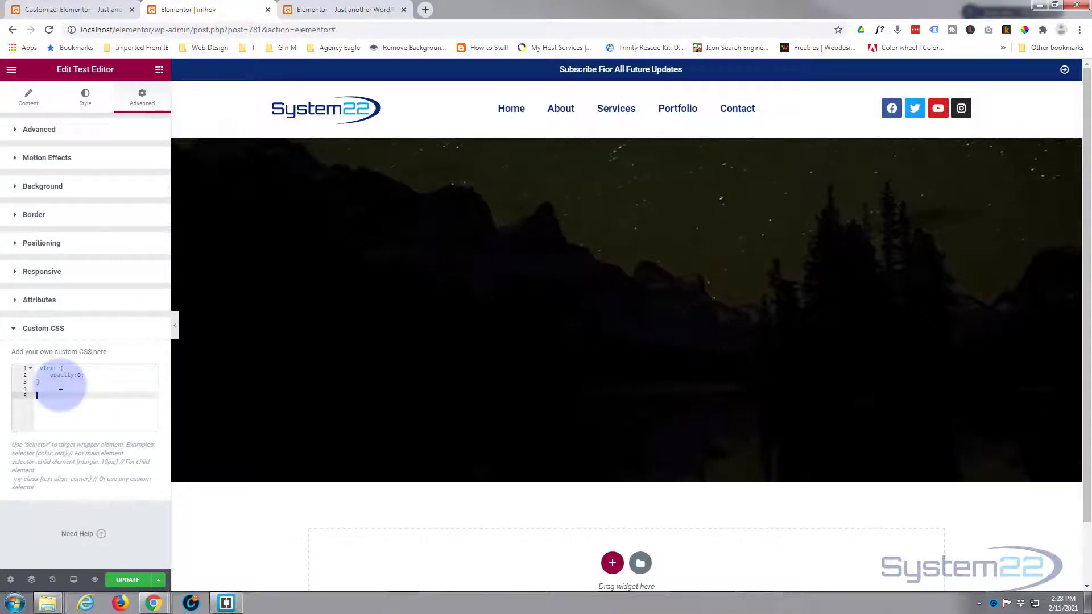
# Write the rule .vtext:hover { opacity:1; } so the text shows on hover.
pyautogui.write('.vtext {')
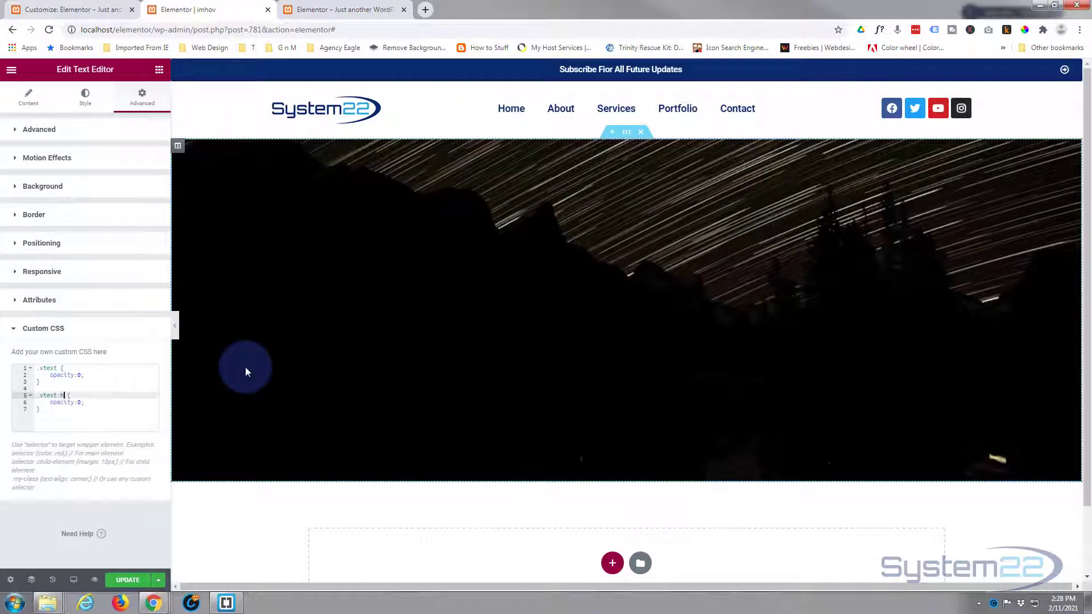
pyautogui.write('over')
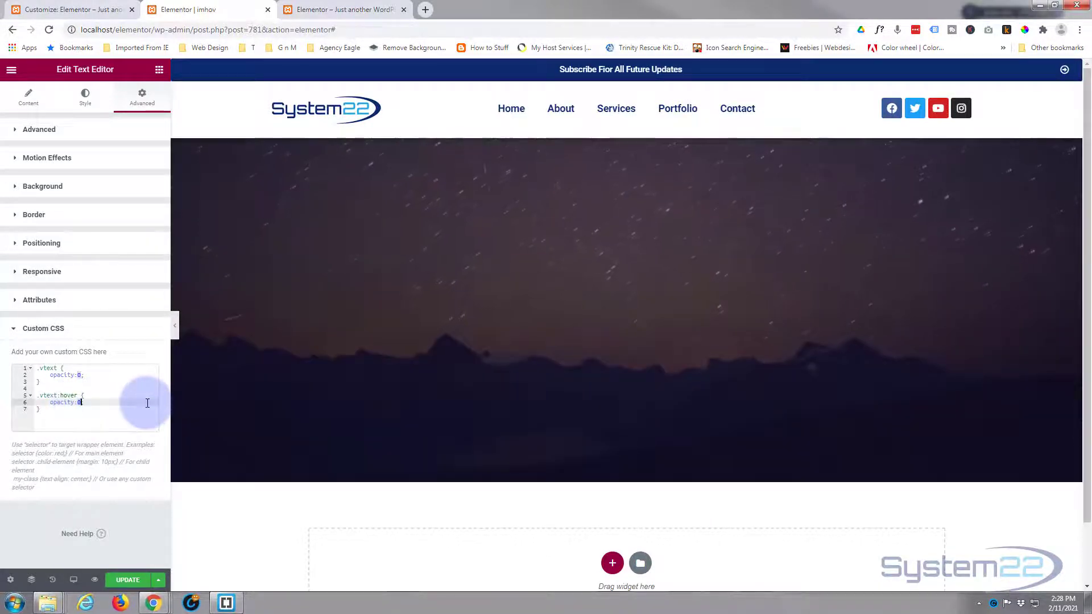
pyautogui.write('1;')
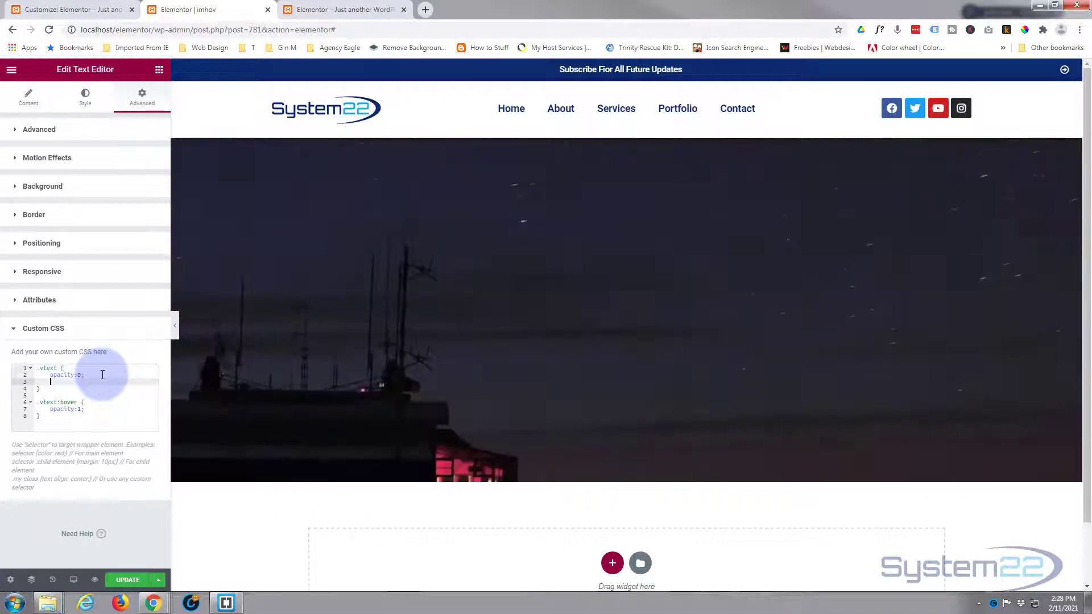
# Add transition-duration:0.9s inside the .vtext rule for a soft fade.
pyautogui.write('transition-duration:')
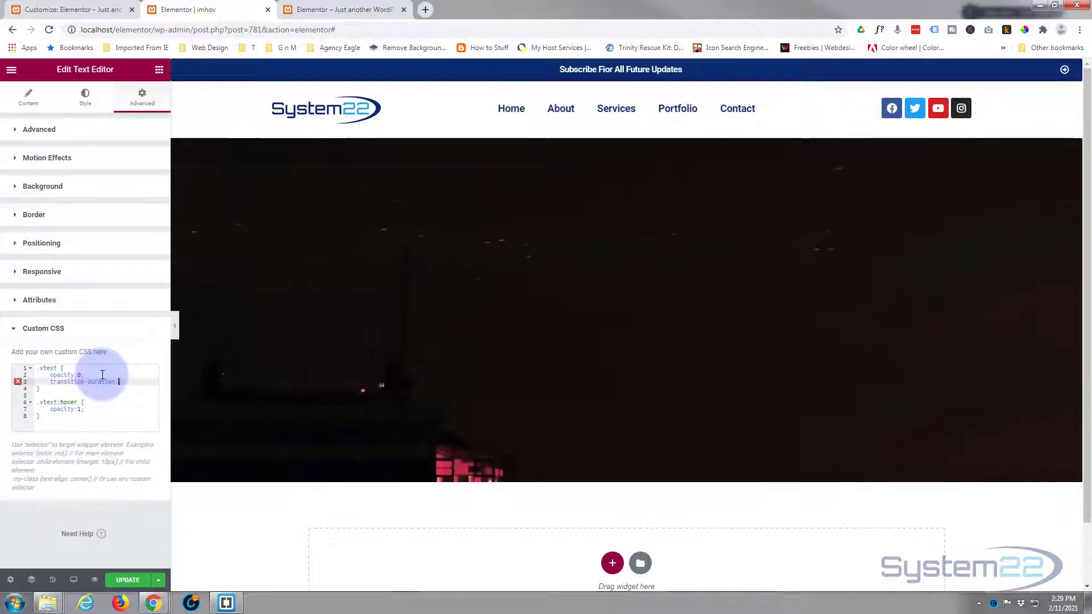
pyautogui.write('0.9s;')
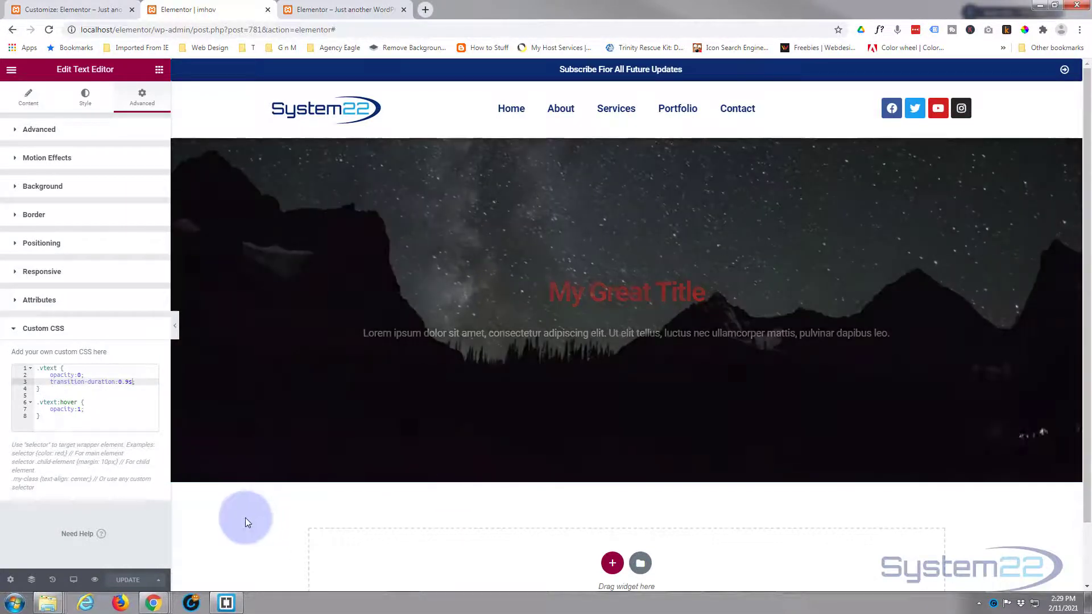
pyautogui.moveTo(73, 578)
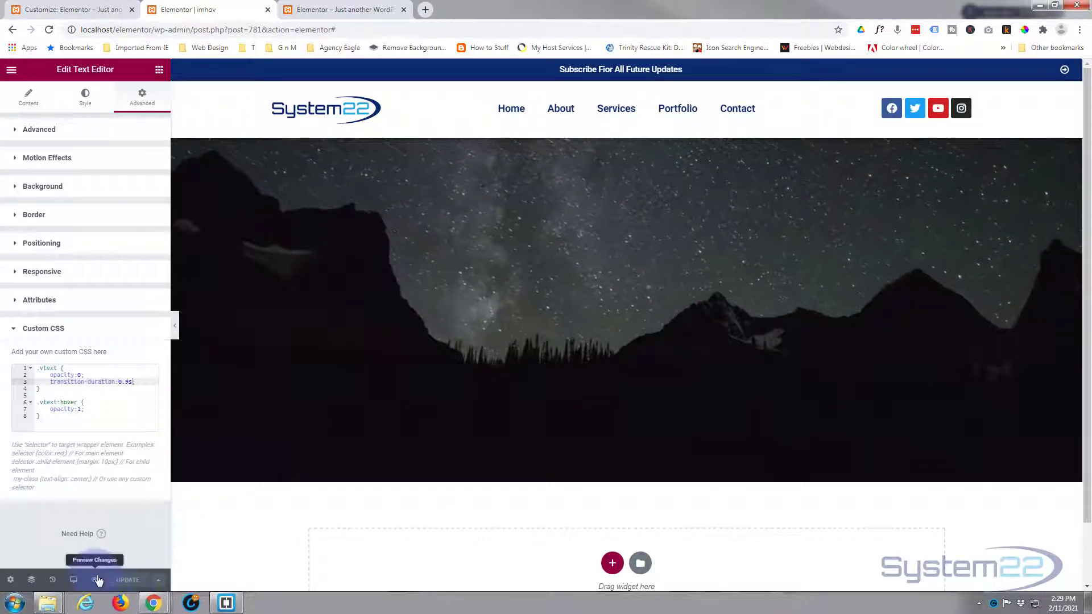
# Preview the live page with the hidden title, then return to the editor tab.
pyautogui.click(95, 559)
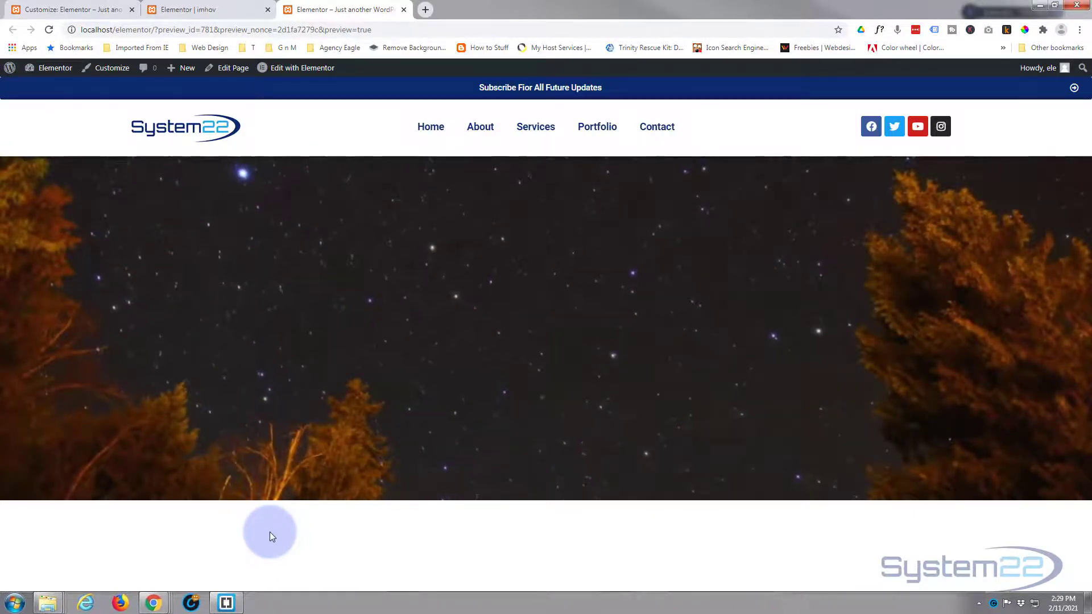
pyautogui.click(203, 9)
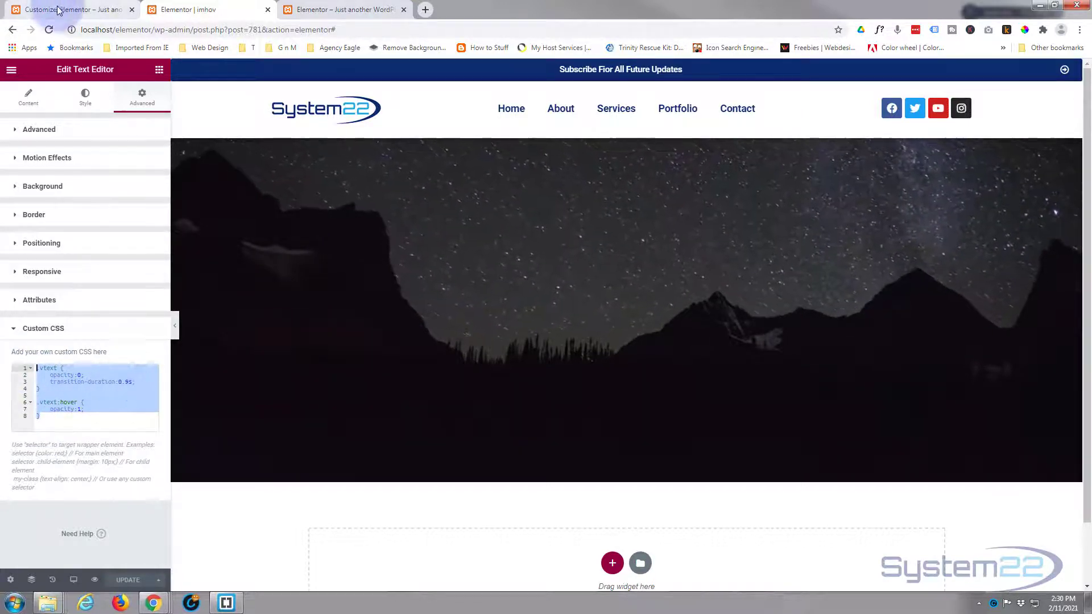
# Paste the .vtext hover-fade rules into the Customizer's Additional CSS.
pyautogui.click(69, 9)
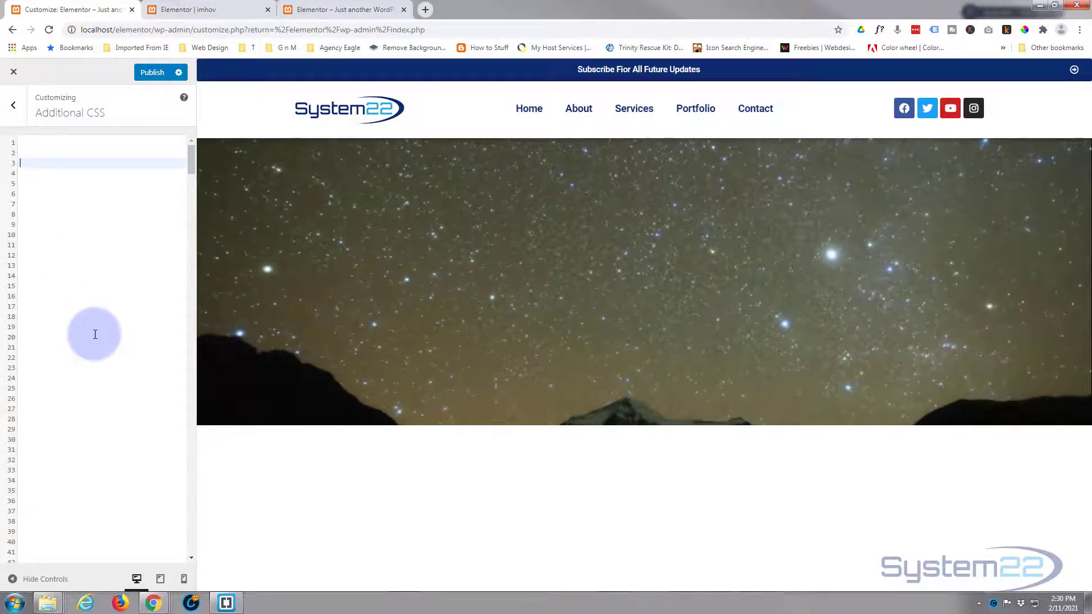
pyautogui.write('.vtext {')
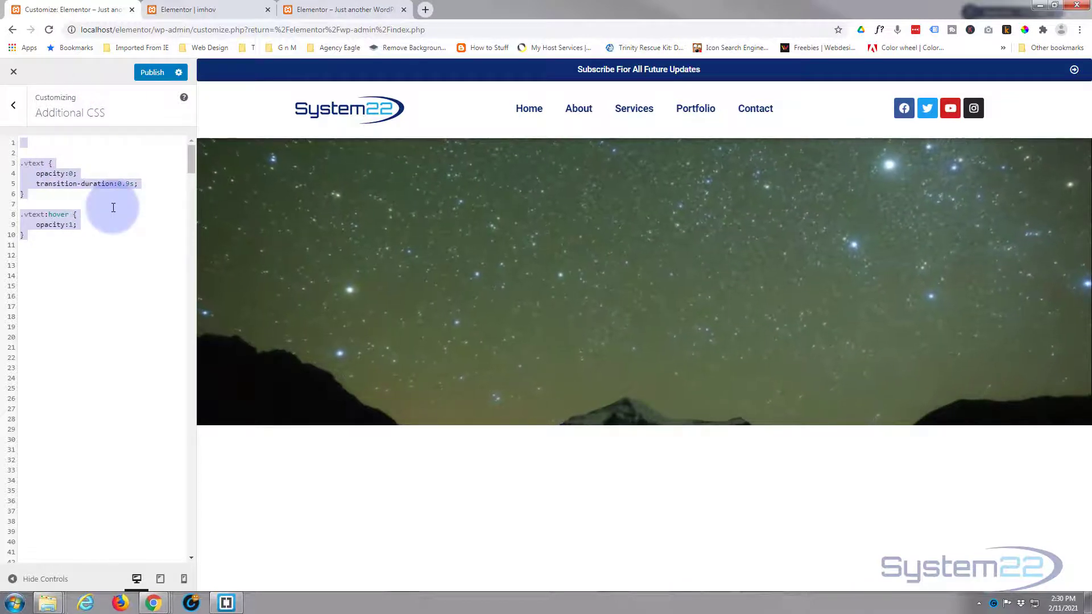
pyautogui.moveTo(446, 368)
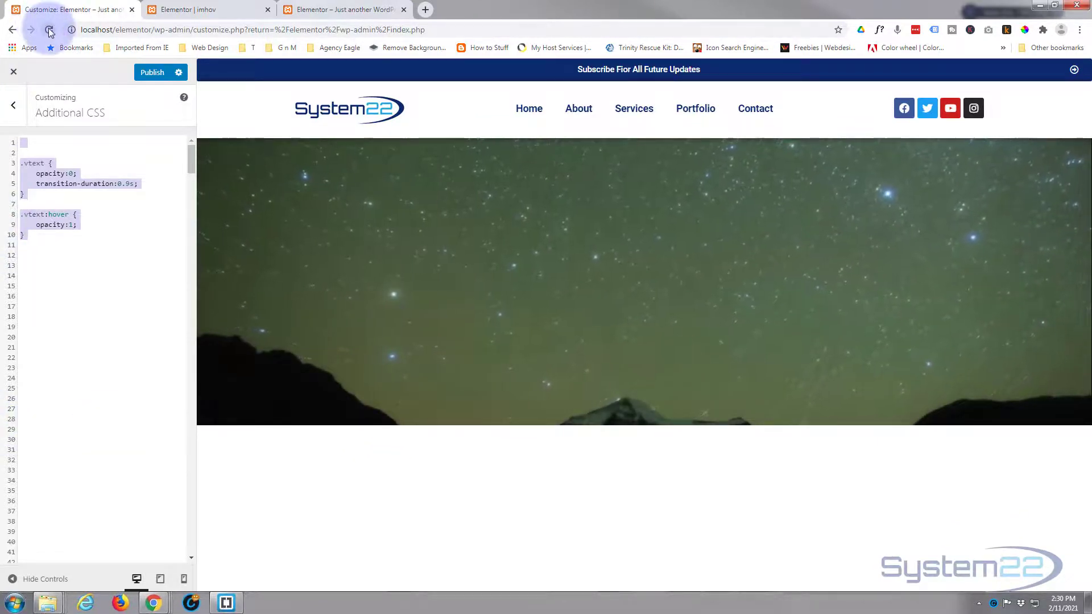
# Reload the Customizer without publishing and switch to the page preview tab.
pyautogui.click(49, 29)
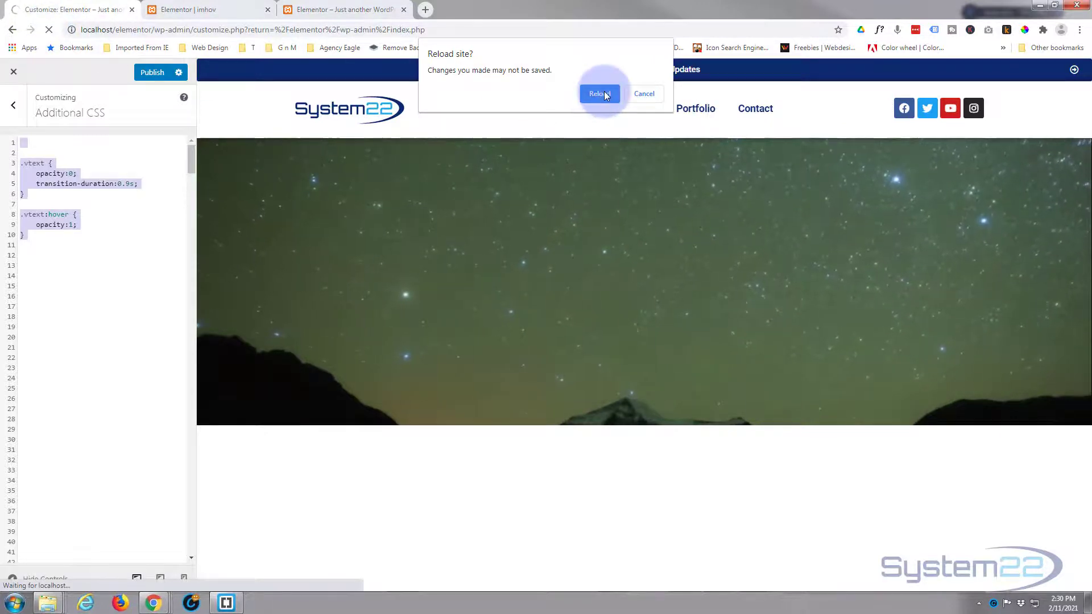
pyautogui.click(597, 93)
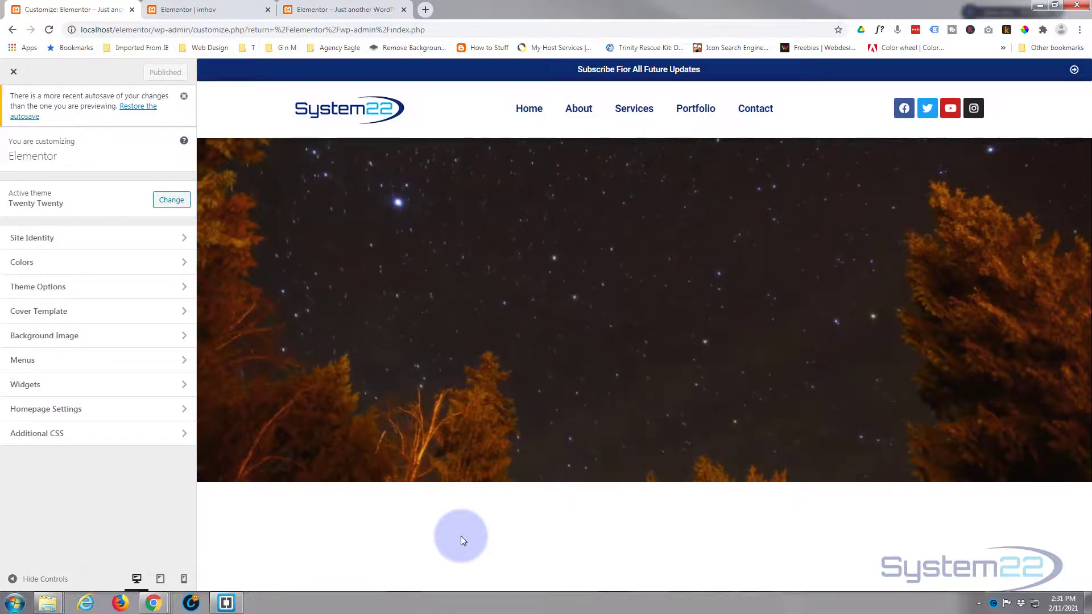
pyautogui.click(341, 11)
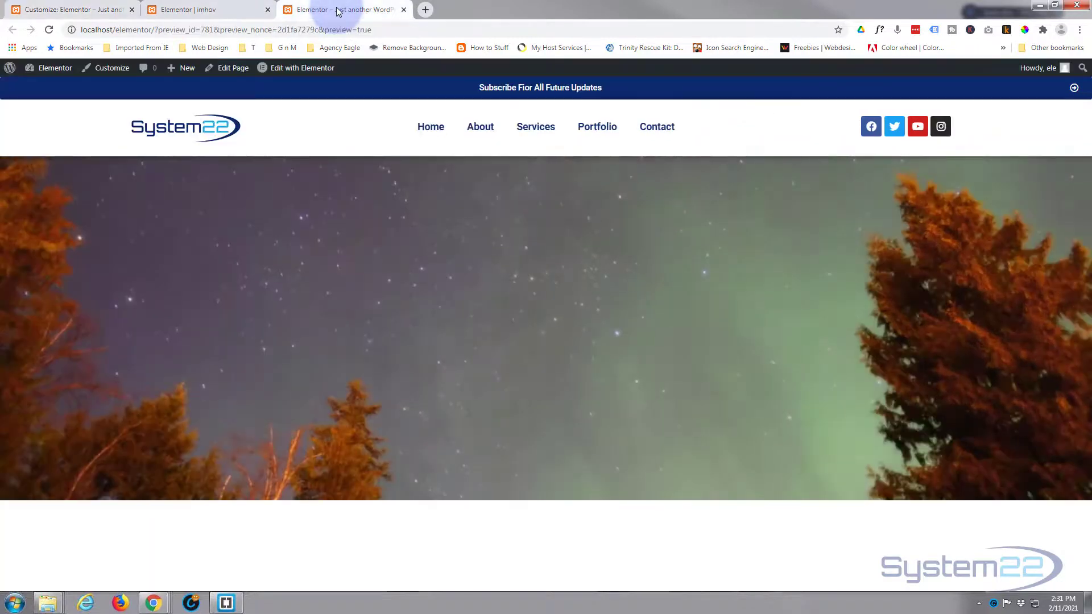